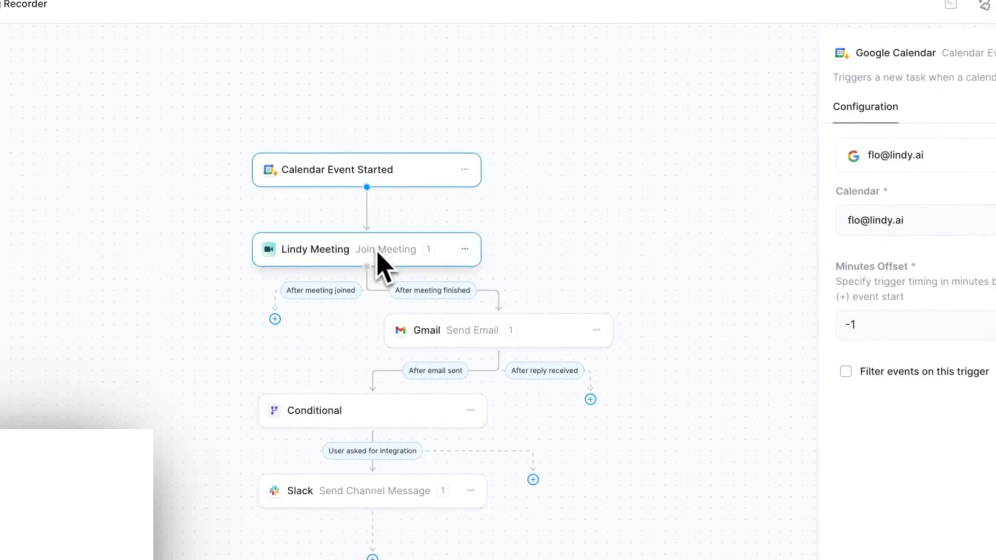
mouse_move(468, 333)
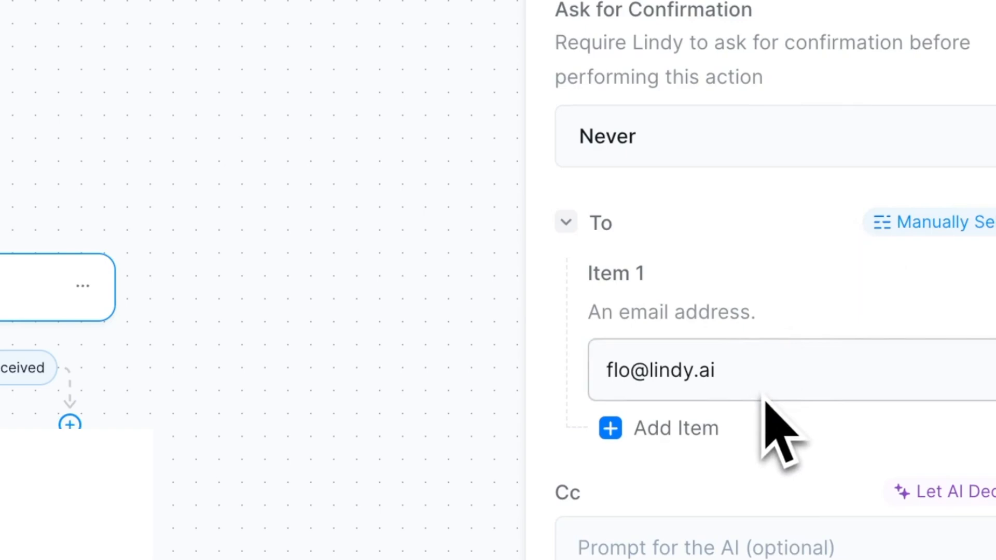
- Start a free Lindy signup from the website using a Google account
scroll(down, 3)
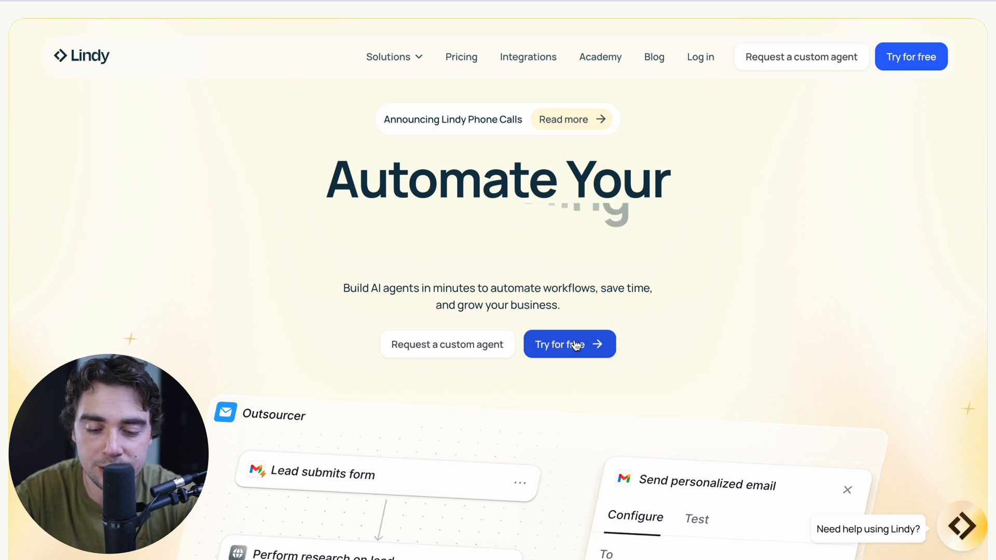
click(569, 343)
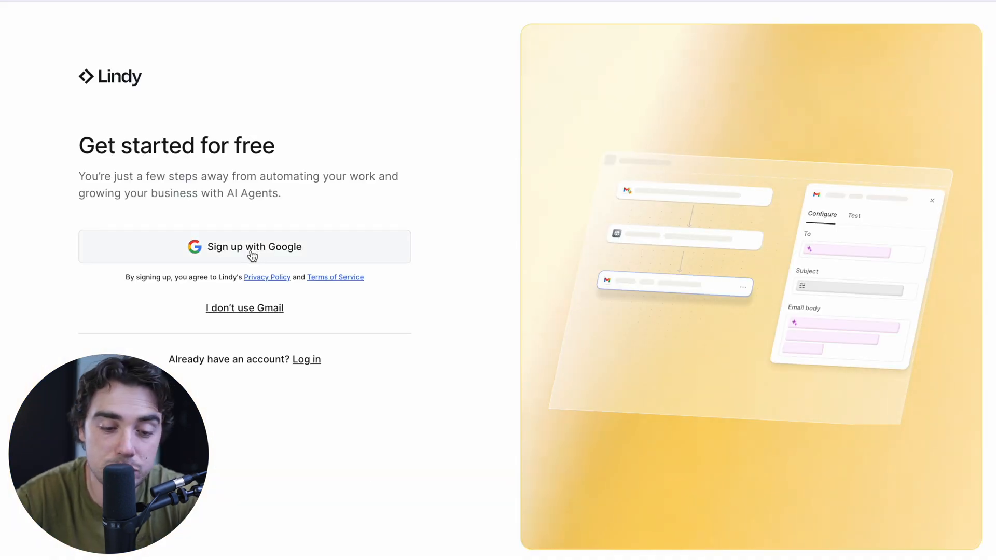
click(244, 246)
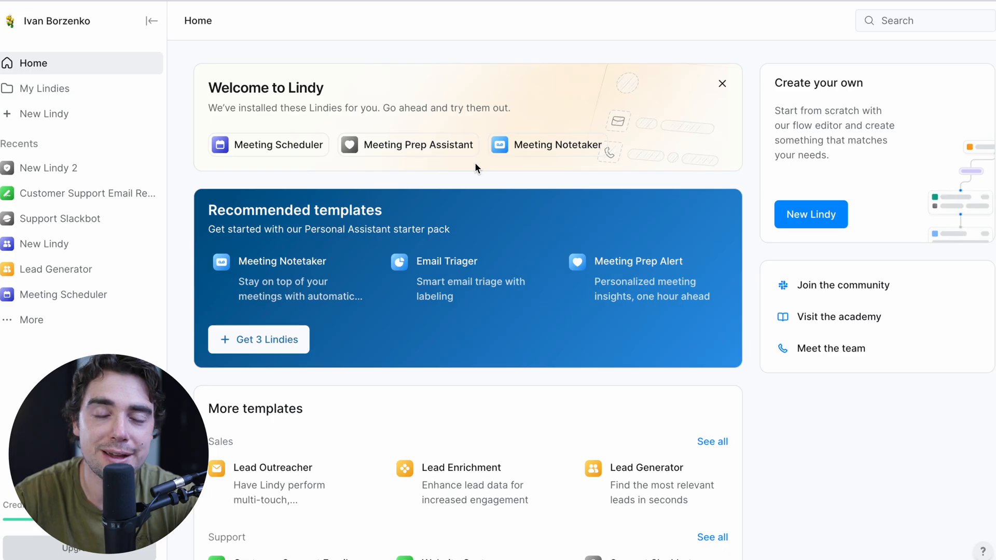
mouse_move(453, 278)
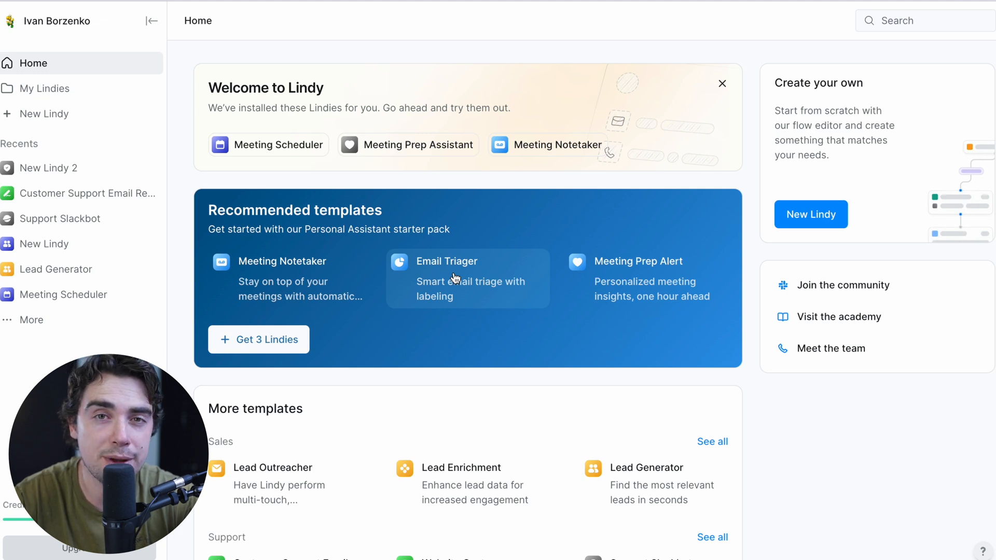
mouse_move(307, 262)
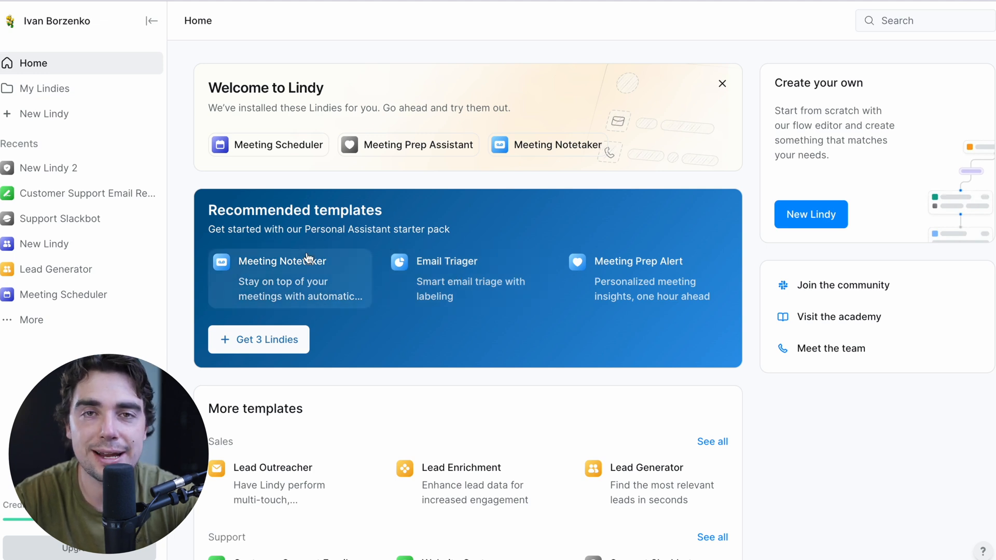
mouse_move(315, 245)
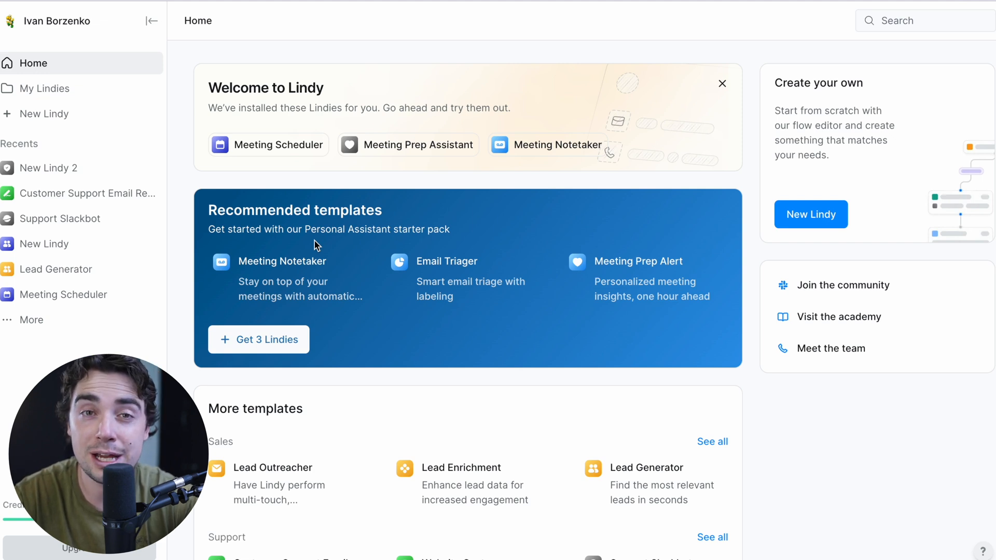
mouse_move(261, 241)
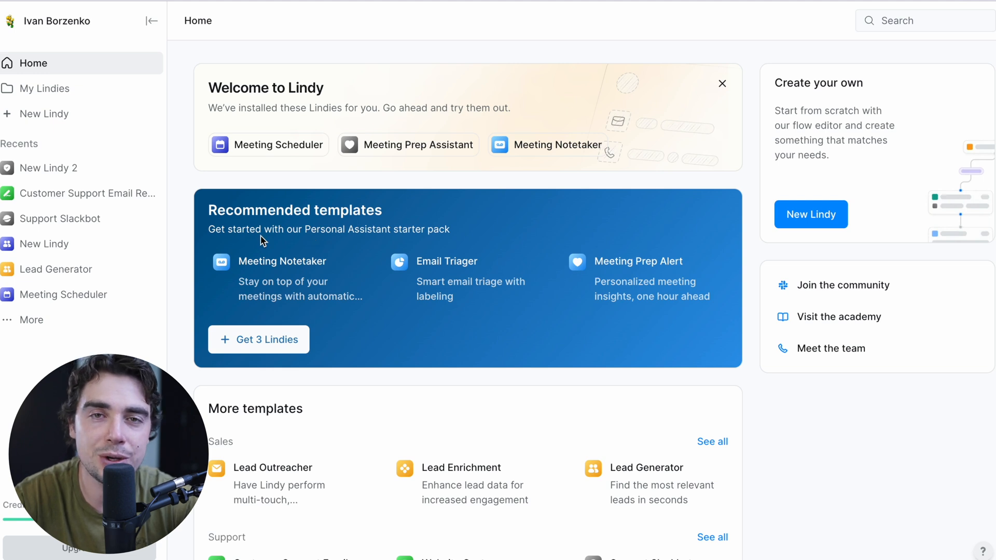
mouse_move(811, 213)
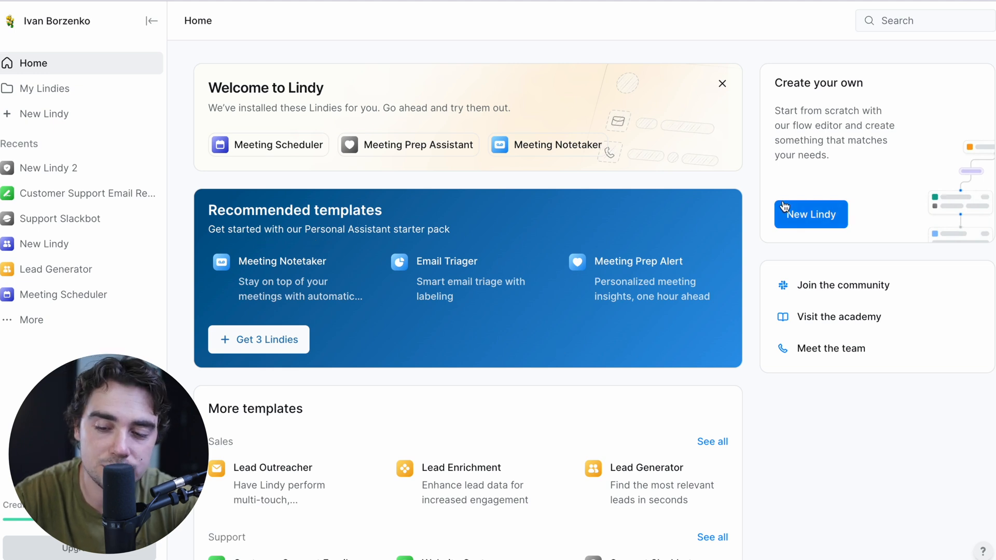
click(810, 214)
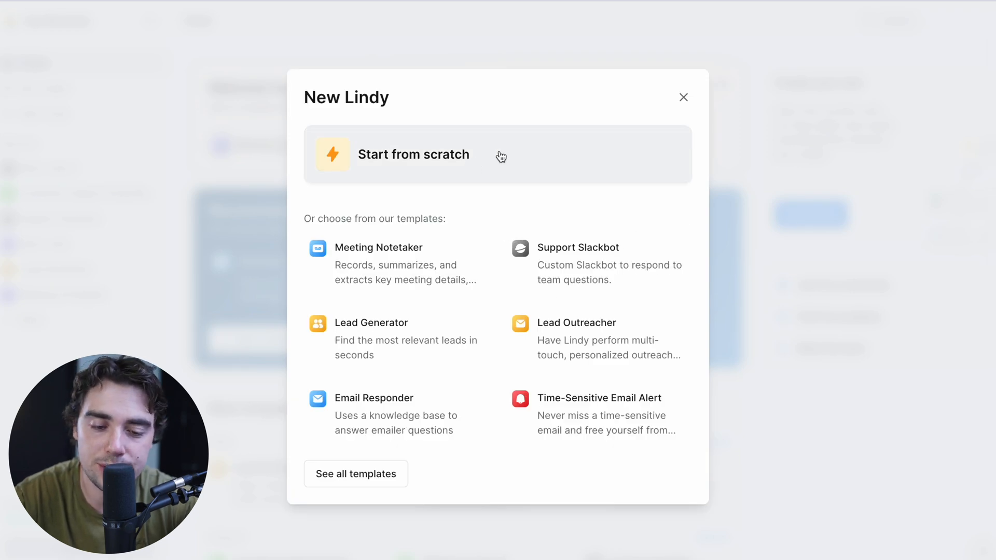
mouse_move(517, 333)
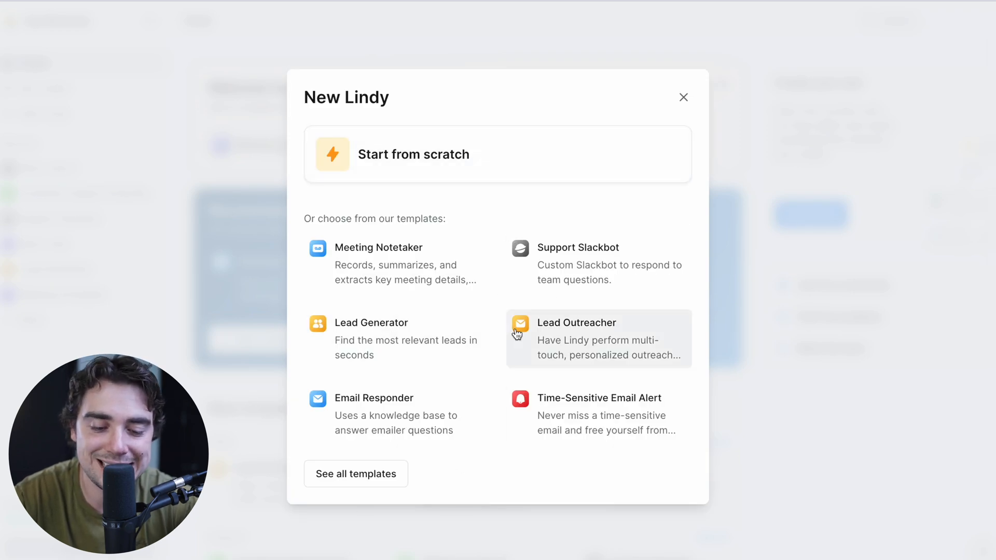
click(684, 98)
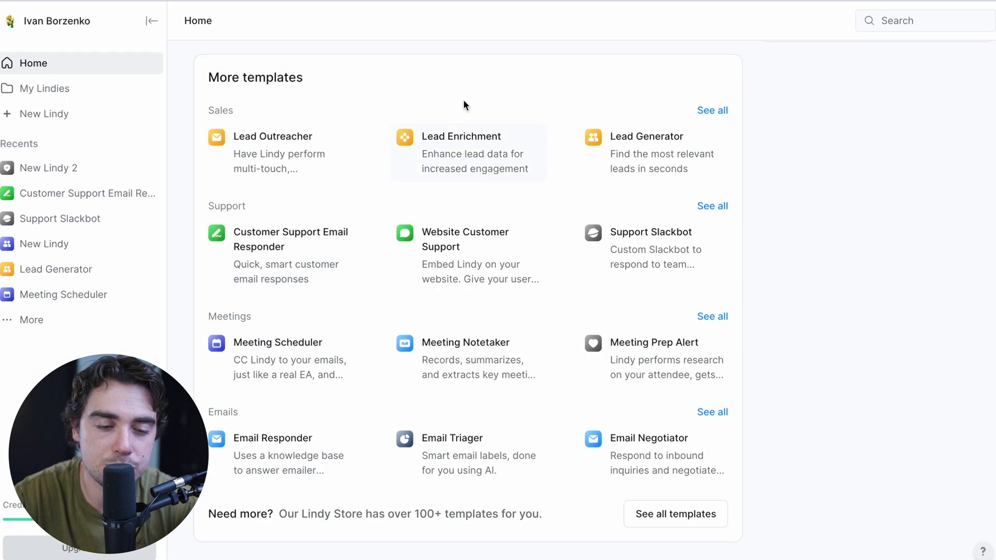
mouse_move(317, 189)
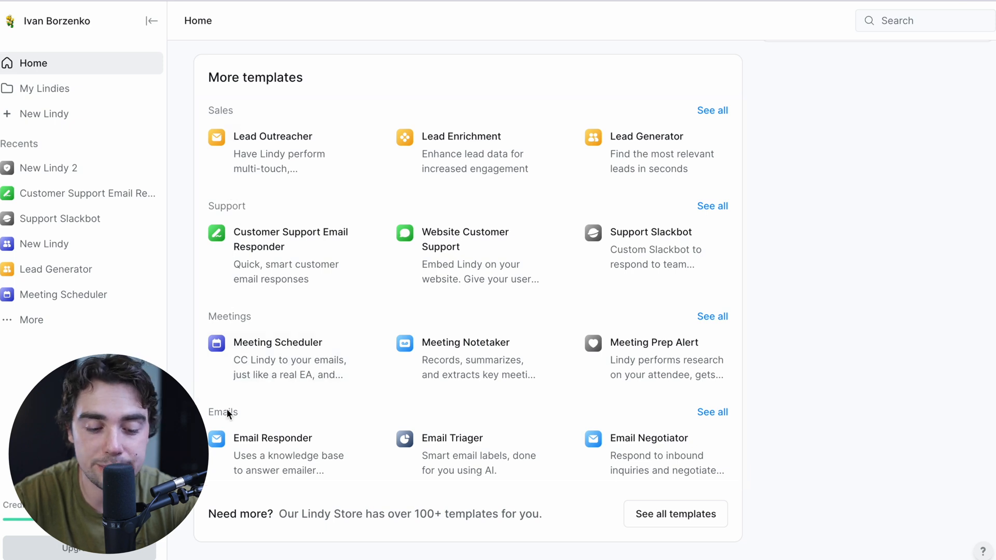
scroll(up, 3)
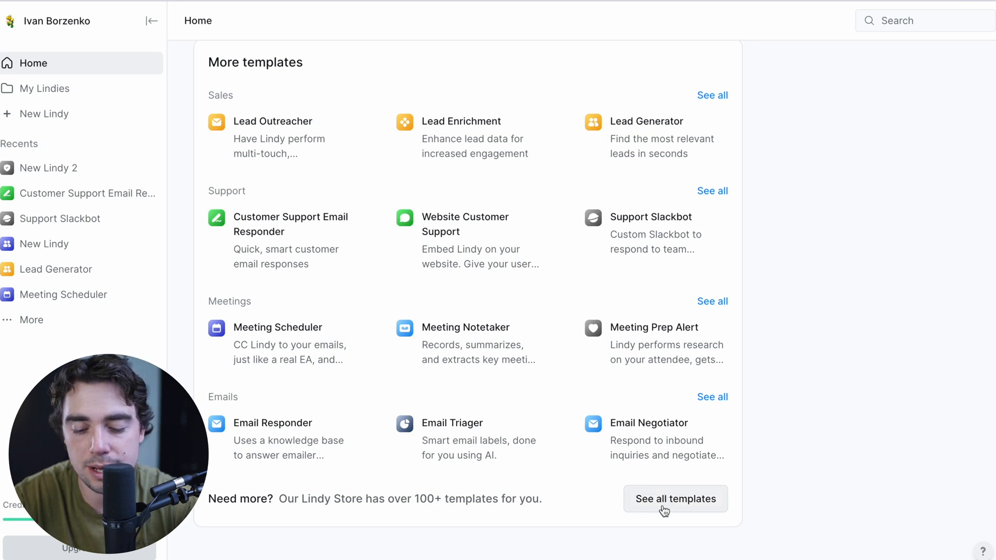
- Add the Customer Support Email Responder template from the full template list
click(675, 499)
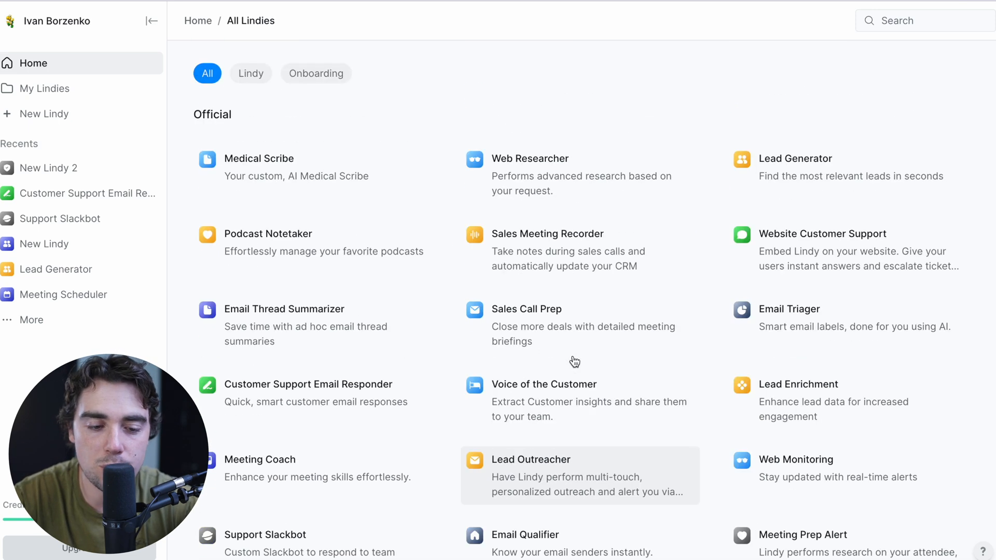
mouse_move(301, 245)
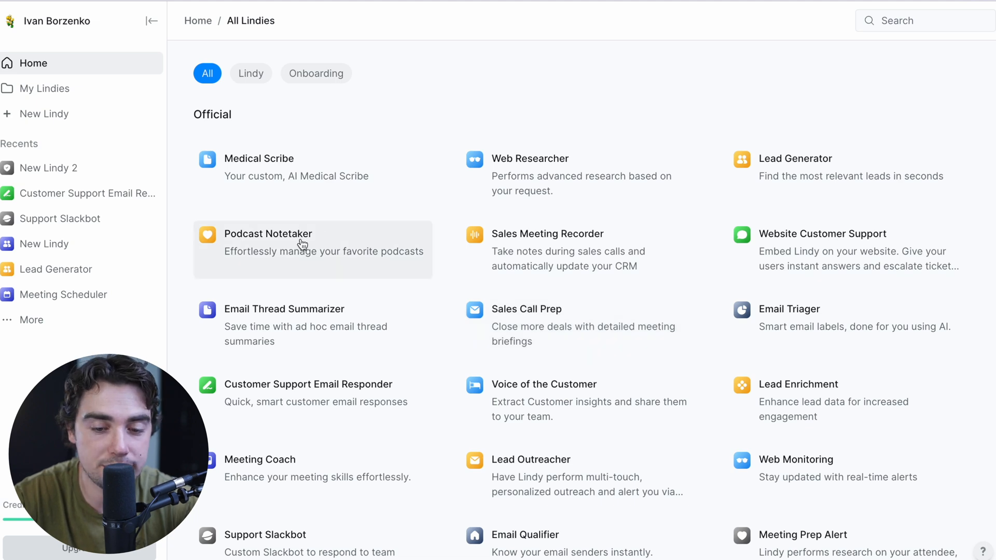
mouse_move(488, 349)
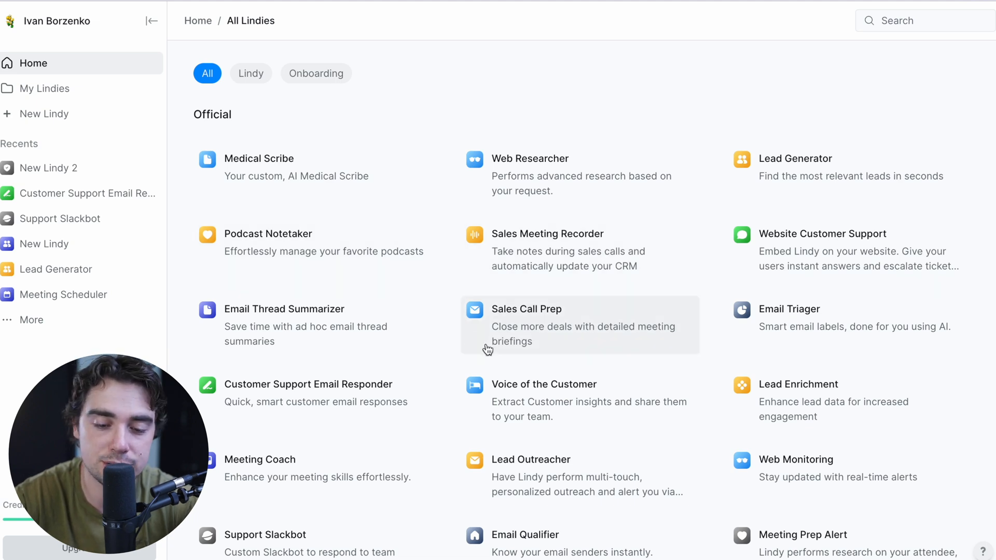
mouse_move(463, 470)
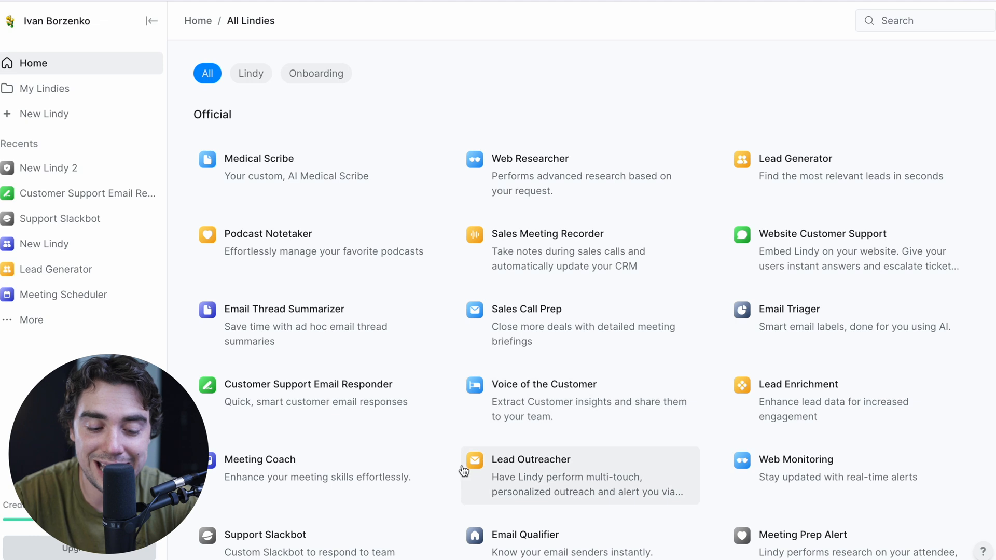
mouse_move(321, 468)
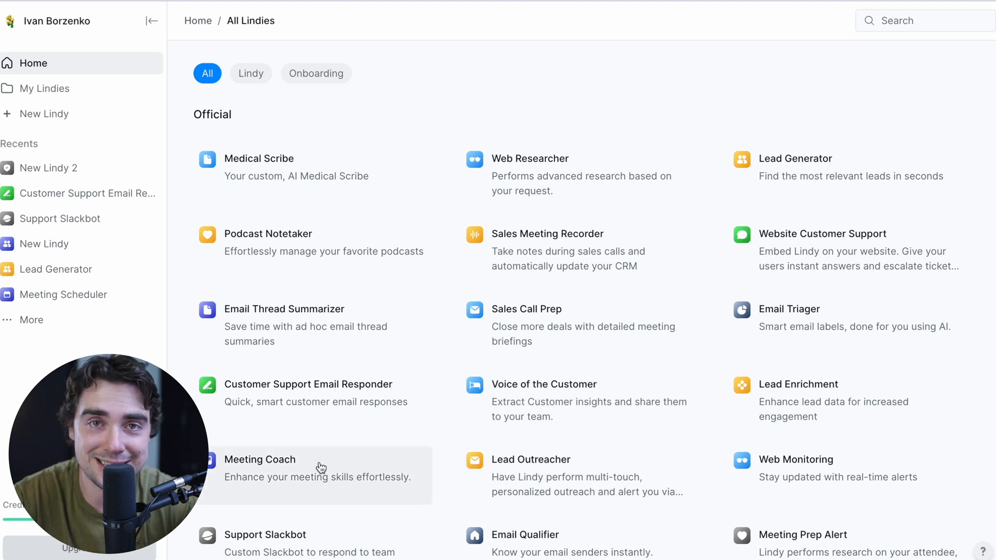
mouse_move(385, 348)
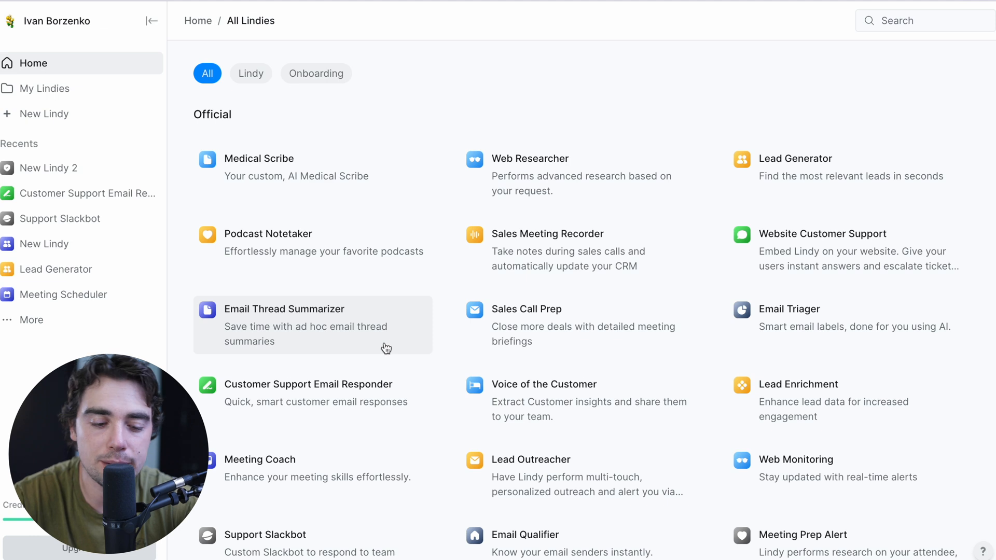
mouse_move(257, 398)
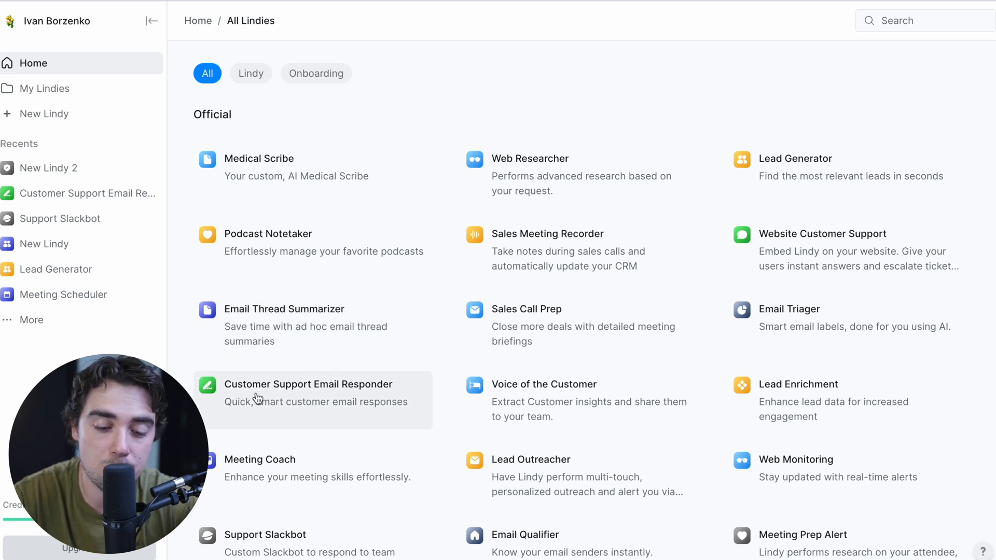
mouse_move(327, 404)
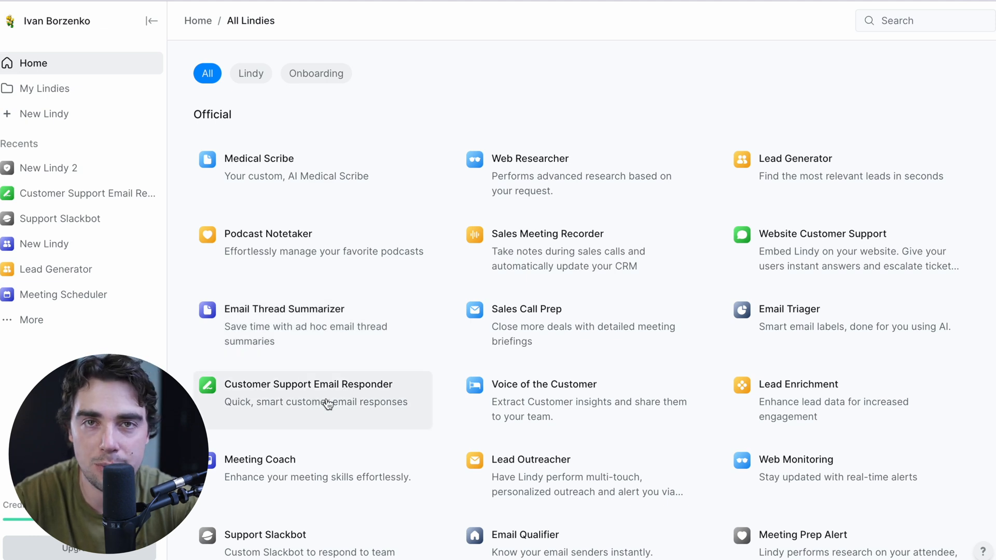
click(307, 392)
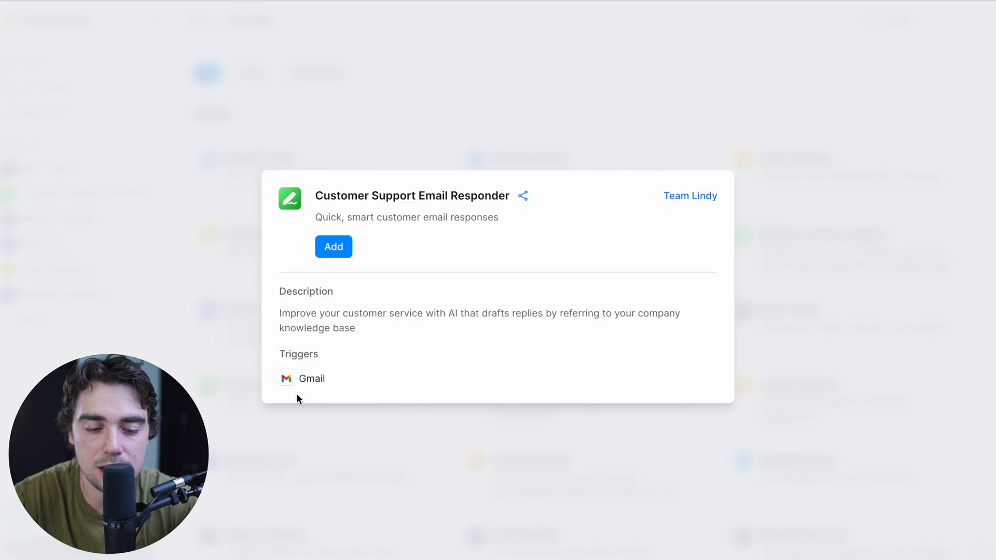
click(333, 247)
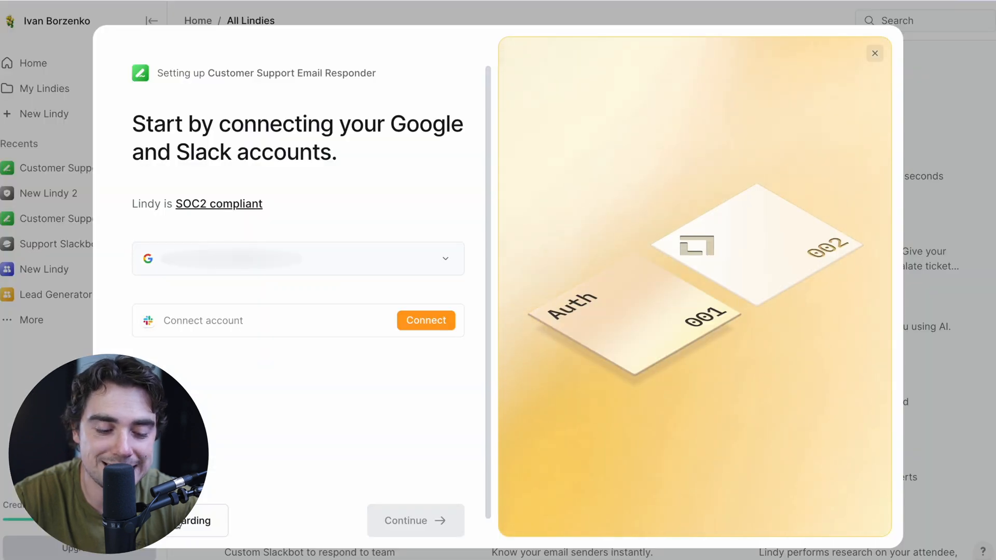
- Skip connecting accounts and show the agent's workflow in the Flow Editor
click(875, 53)
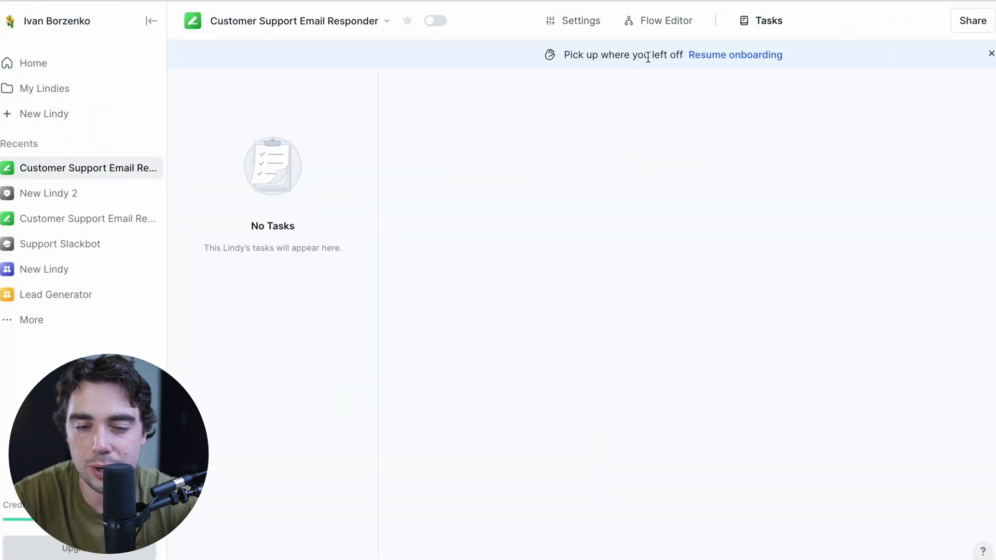
click(665, 21)
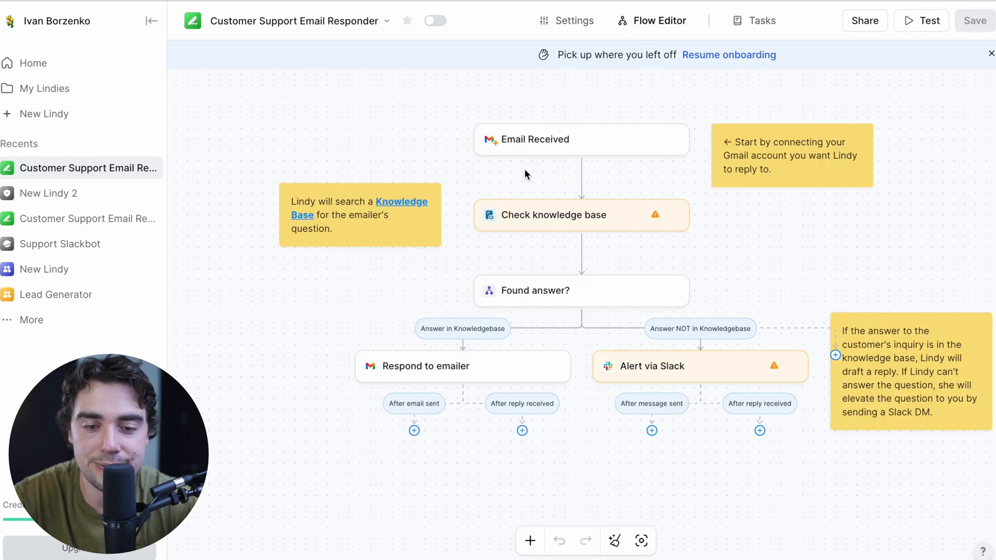
mouse_move(659, 166)
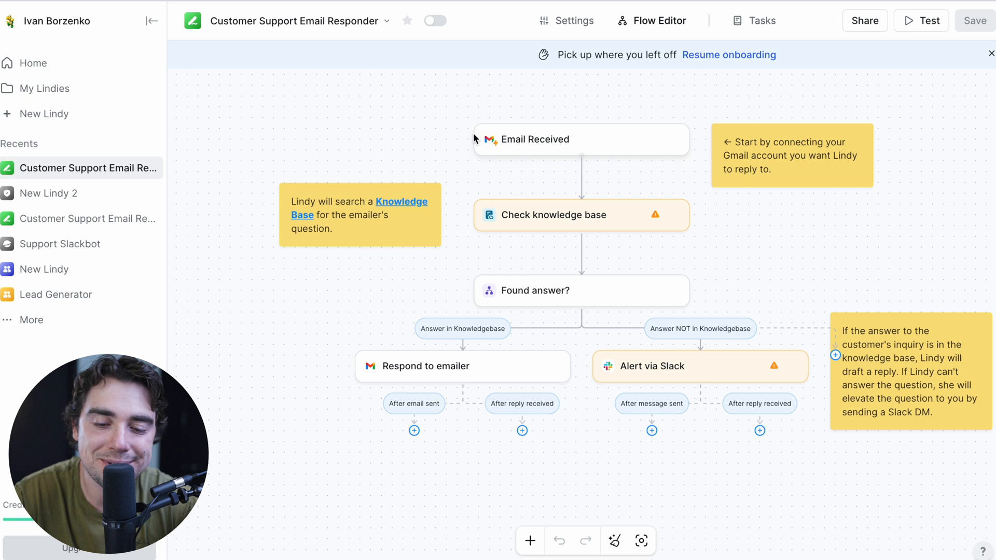
mouse_move(451, 132)
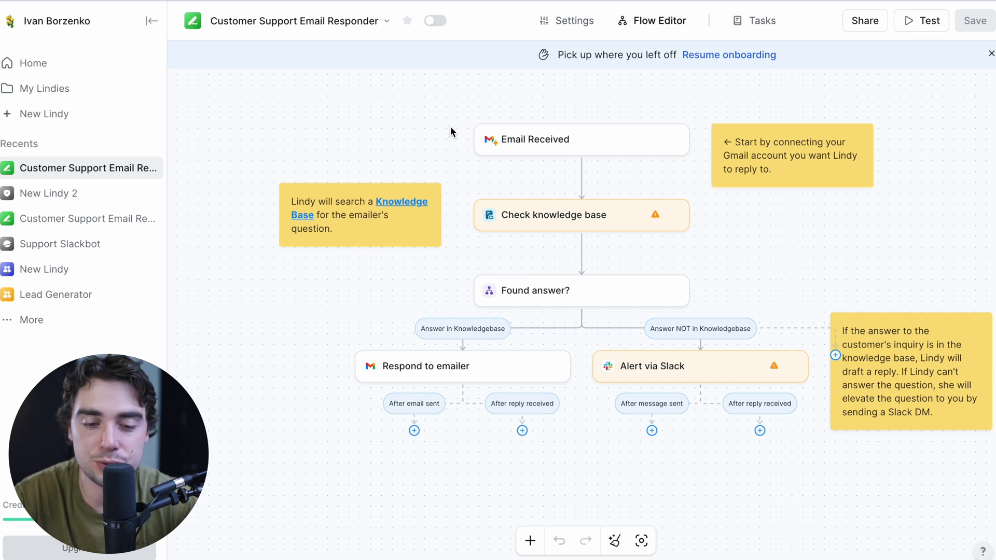
mouse_move(462, 217)
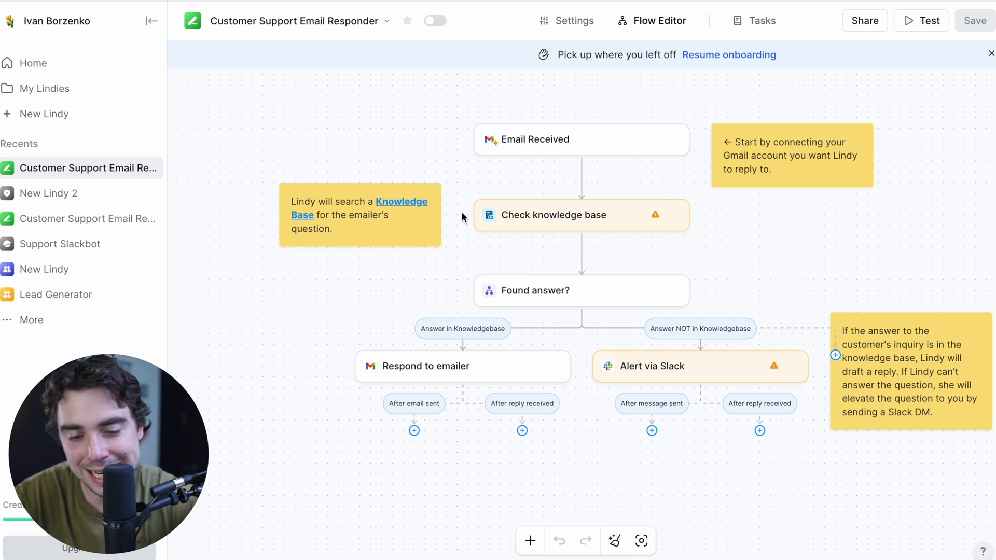
click(559, 215)
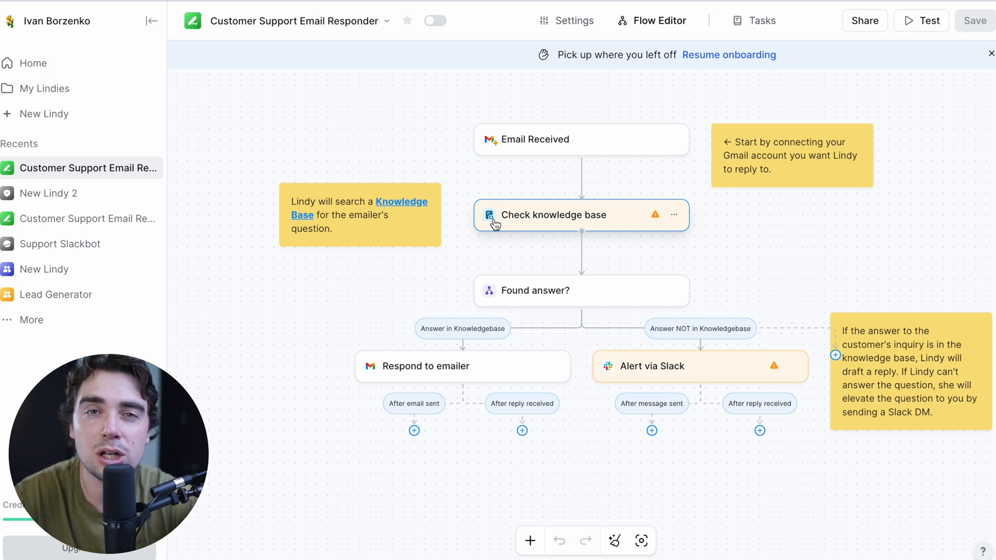
- Look over the Select Knowledge Base sources (Files, Text, Website, Dropbox) and close the picker
click(552, 214)
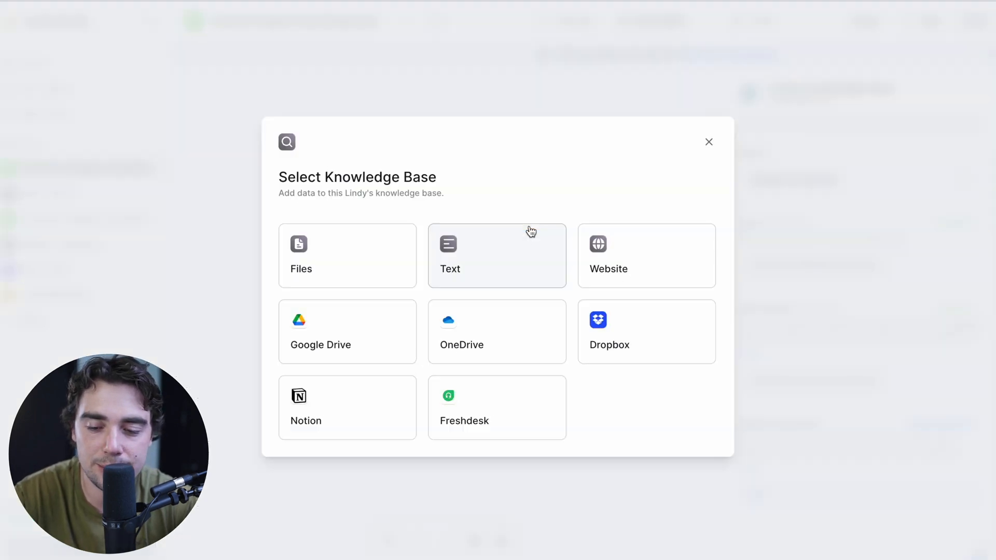
mouse_move(392, 205)
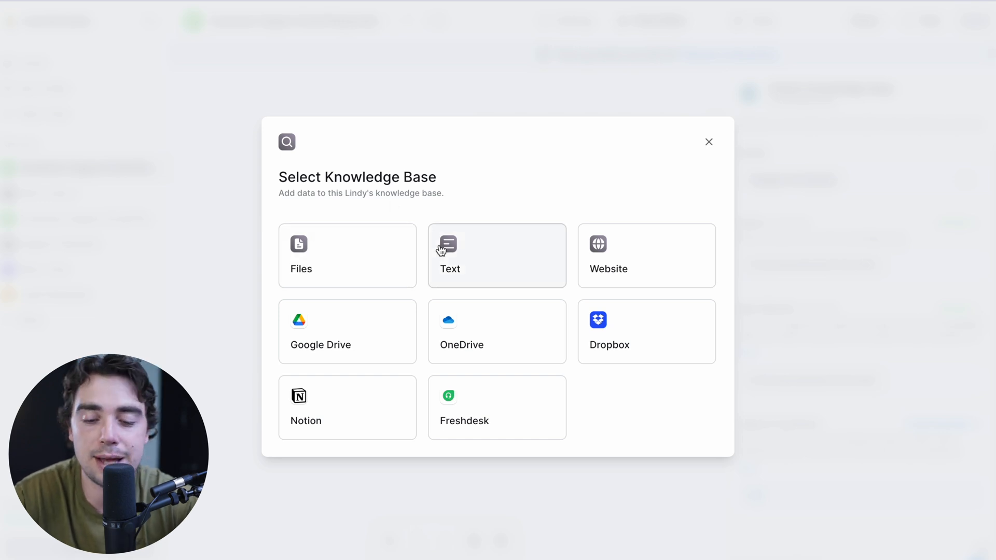
mouse_move(633, 265)
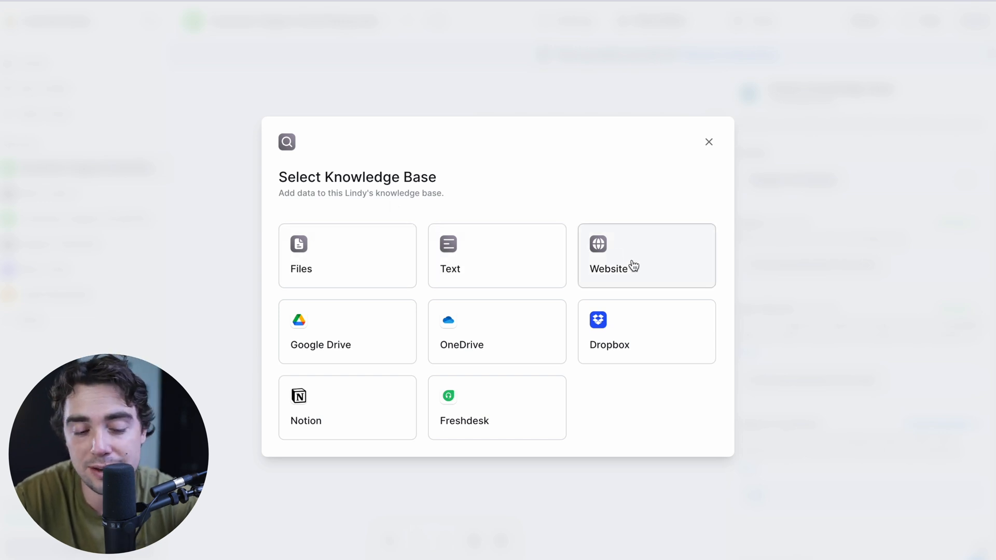
mouse_move(604, 336)
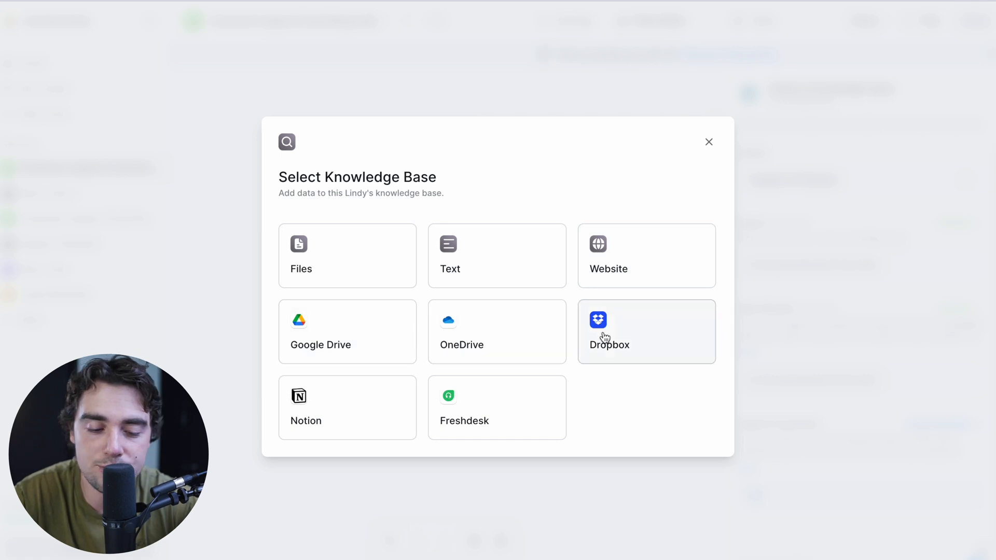
click(708, 142)
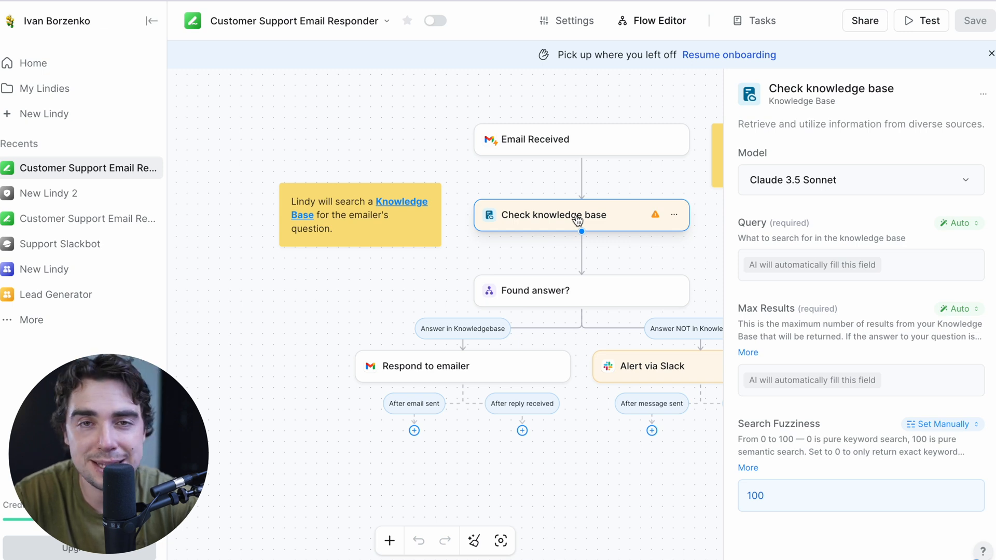
mouse_move(765, 216)
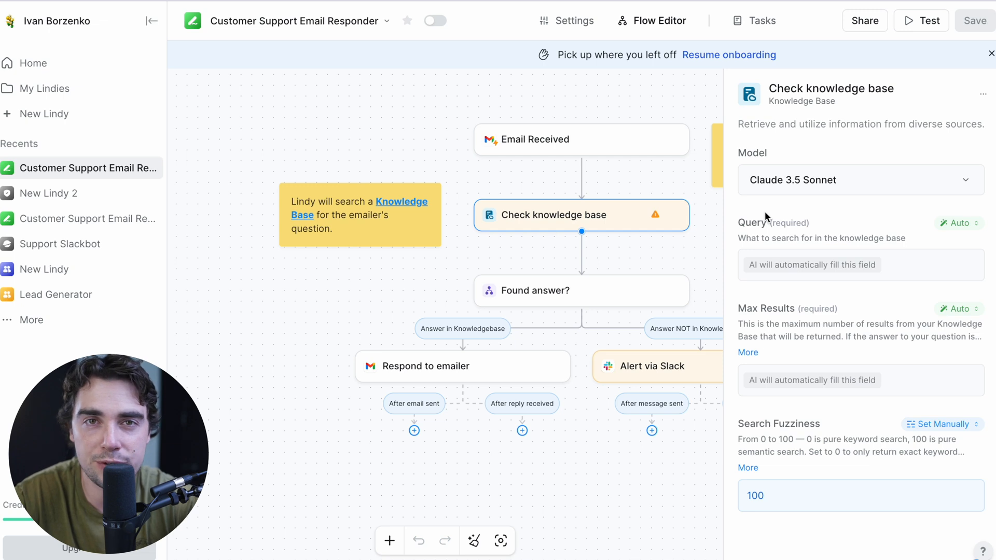
mouse_move(758, 194)
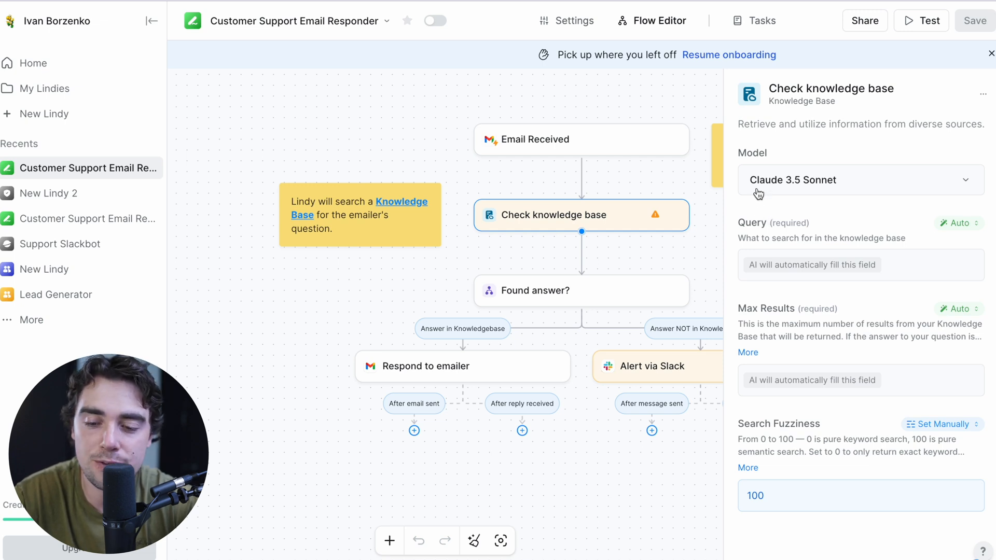
- Browse the Model list for Check knowledge base, then select the Found answer? node
click(859, 179)
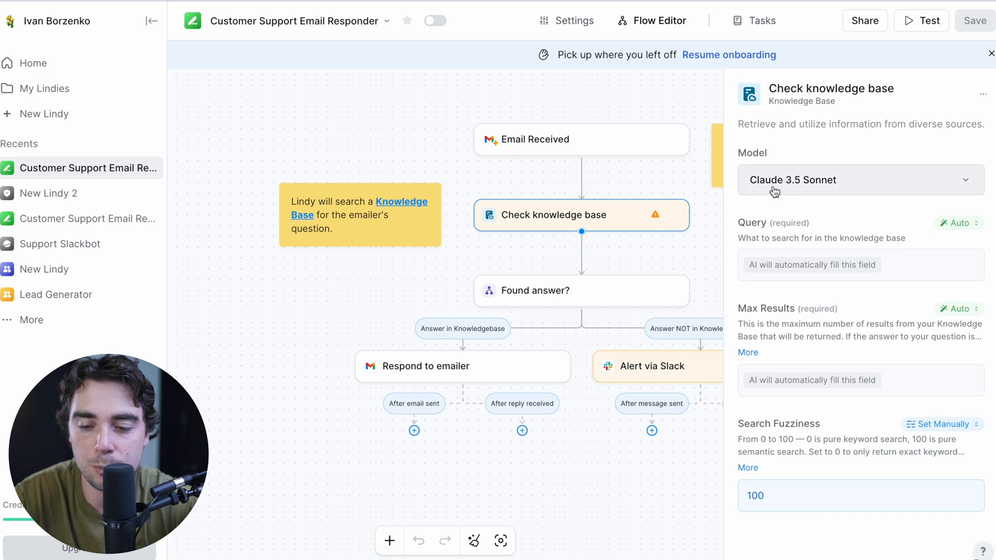
click(859, 180)
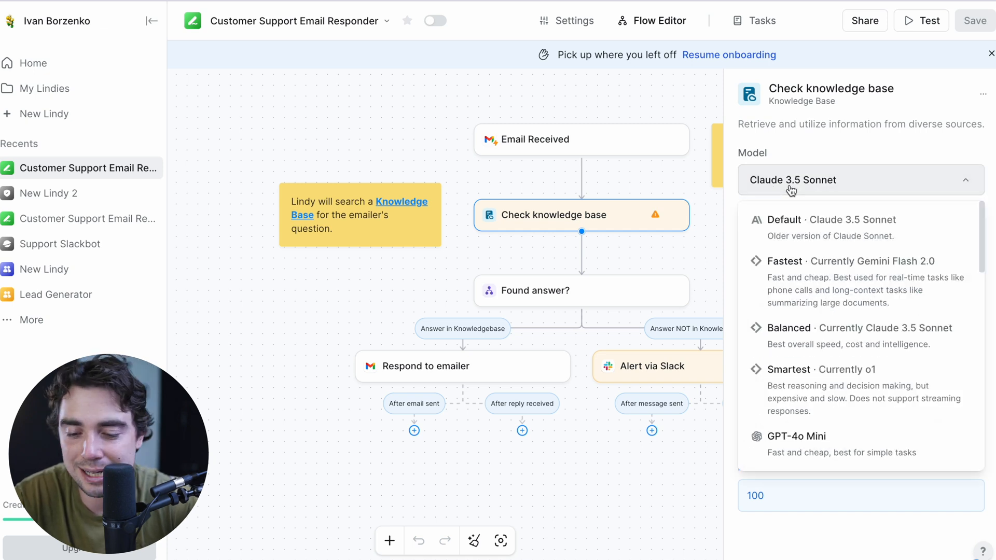
mouse_move(770, 279)
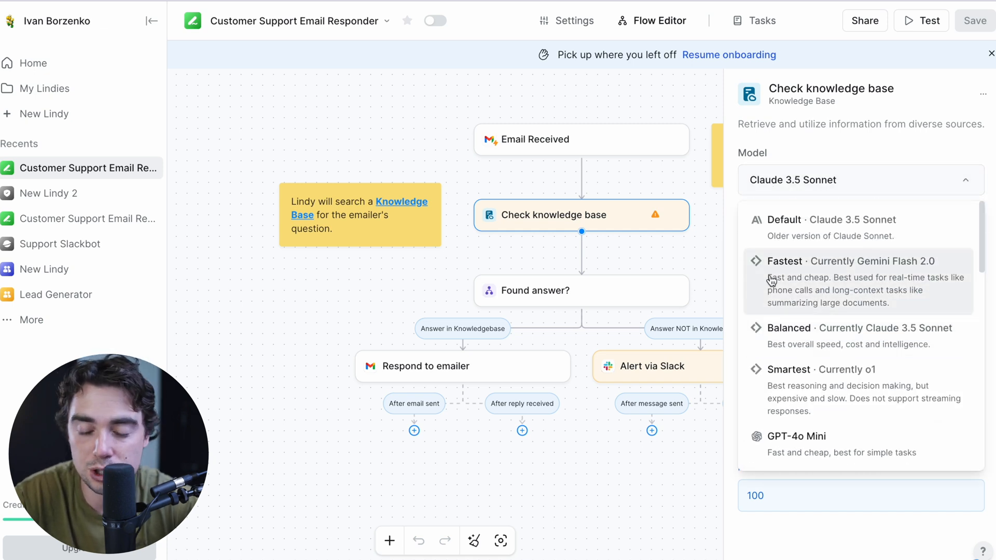
mouse_move(826, 391)
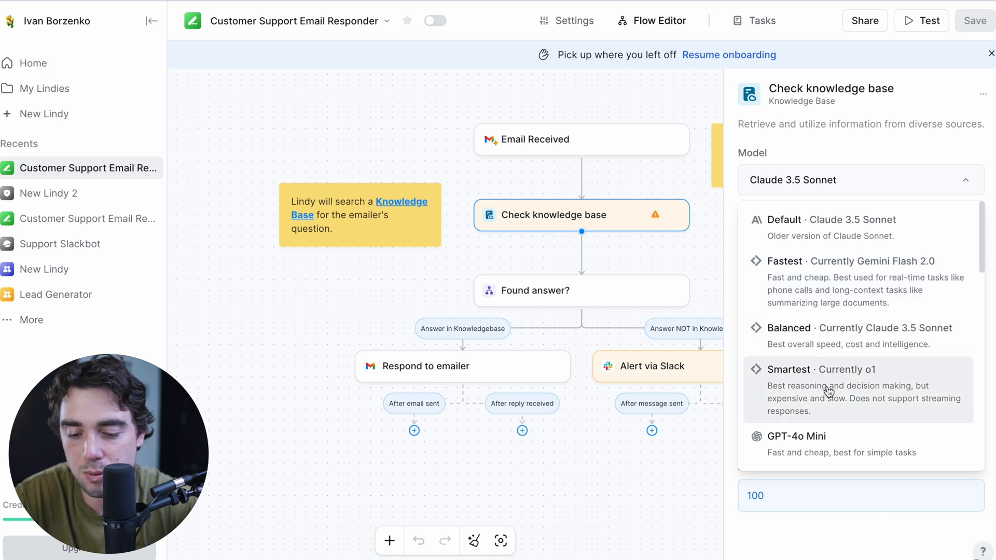
scroll(down, 3)
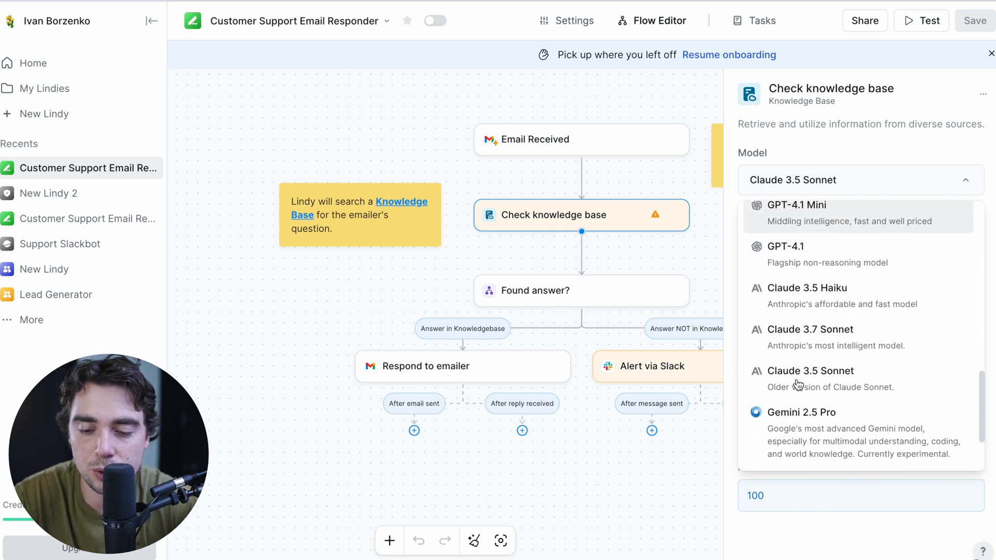
scroll(down, 3)
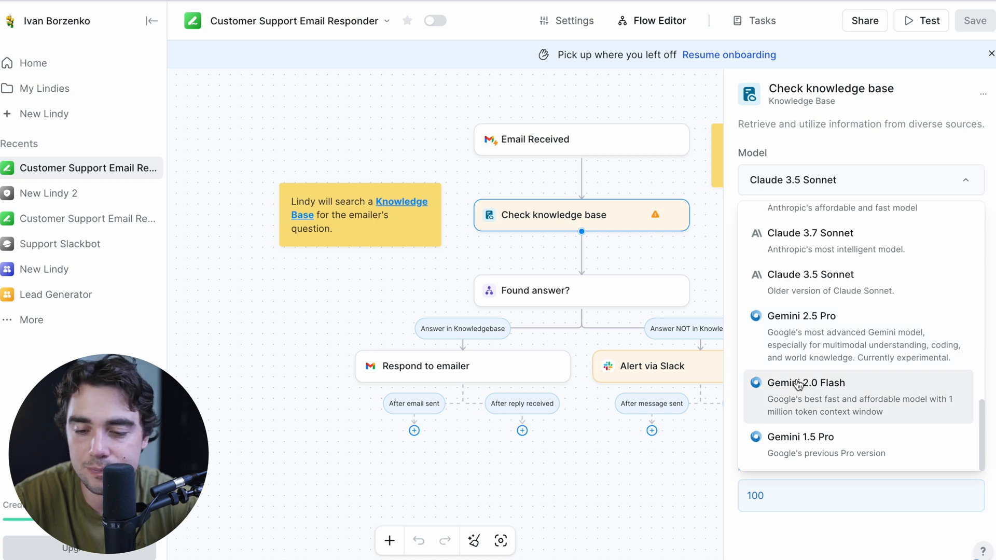
click(580, 290)
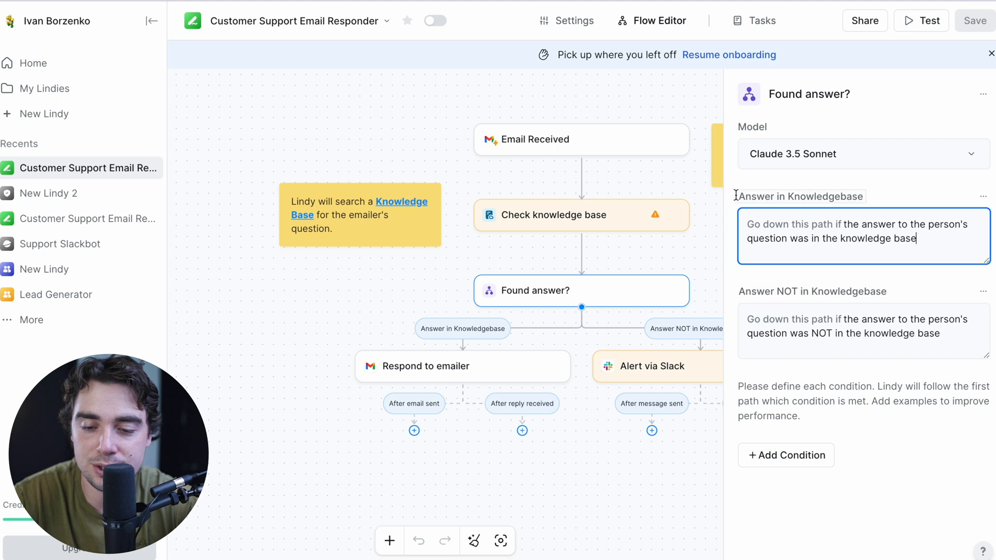
mouse_move(834, 196)
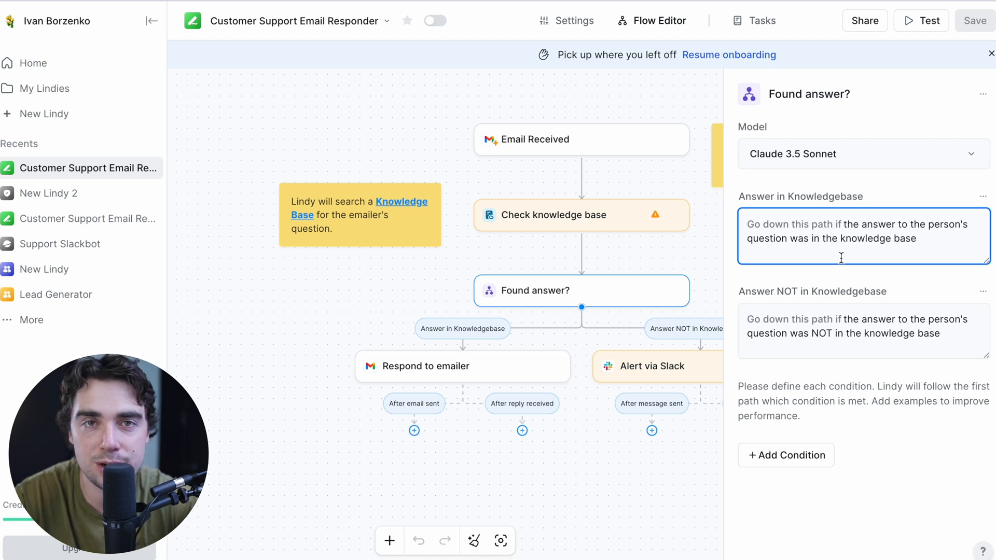
mouse_move(551, 290)
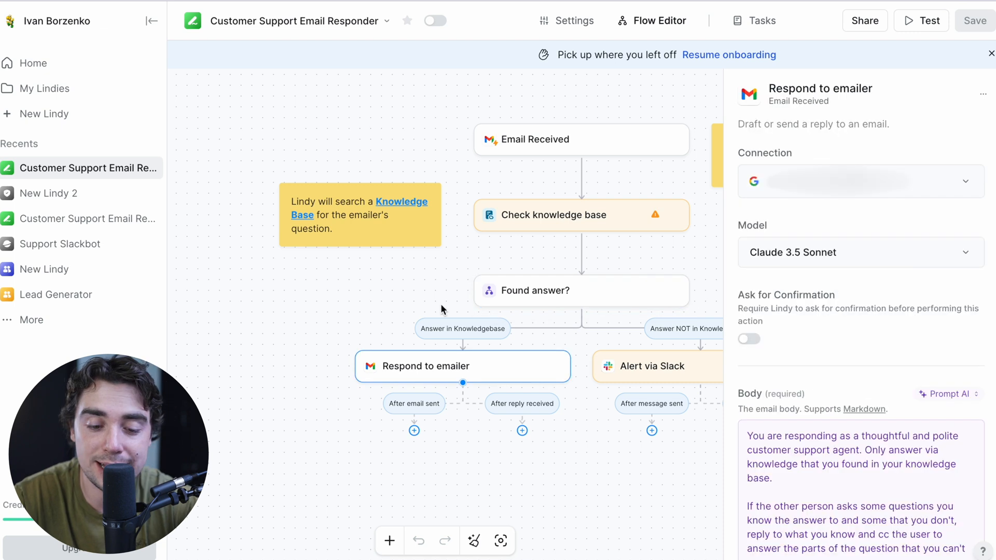
mouse_move(330, 384)
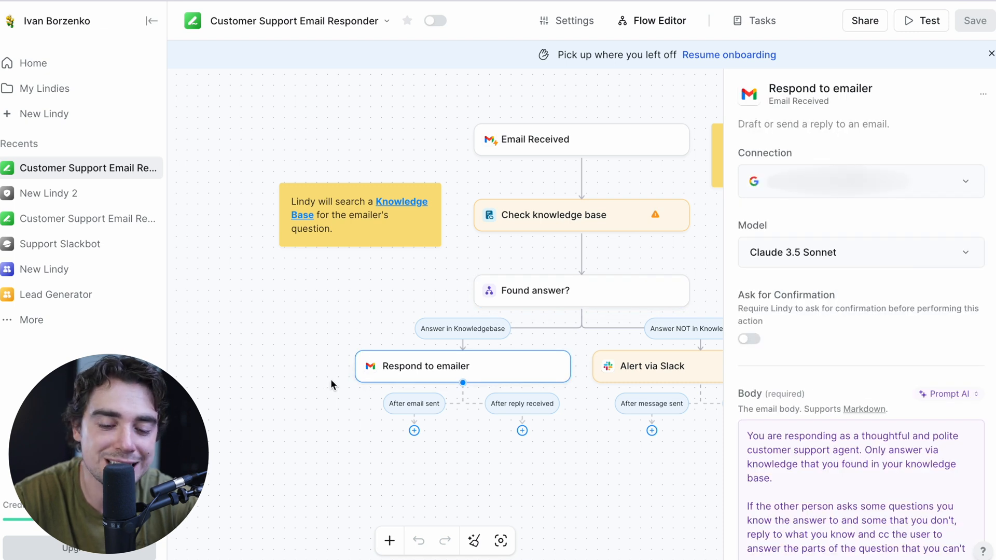
mouse_move(449, 374)
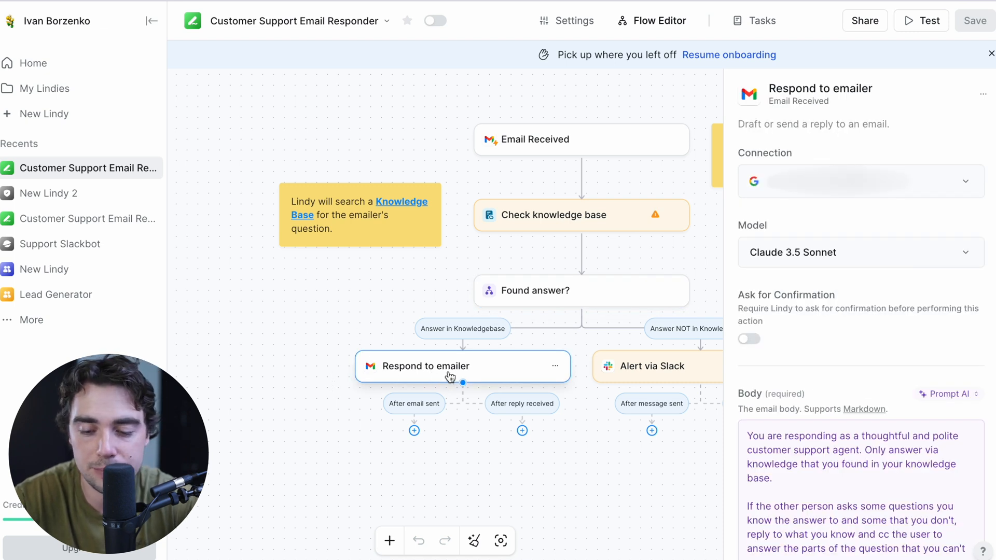
- Read the Found answer? conditions and bring up the Respond to emailer step's Body prompt
scroll(down, 3)
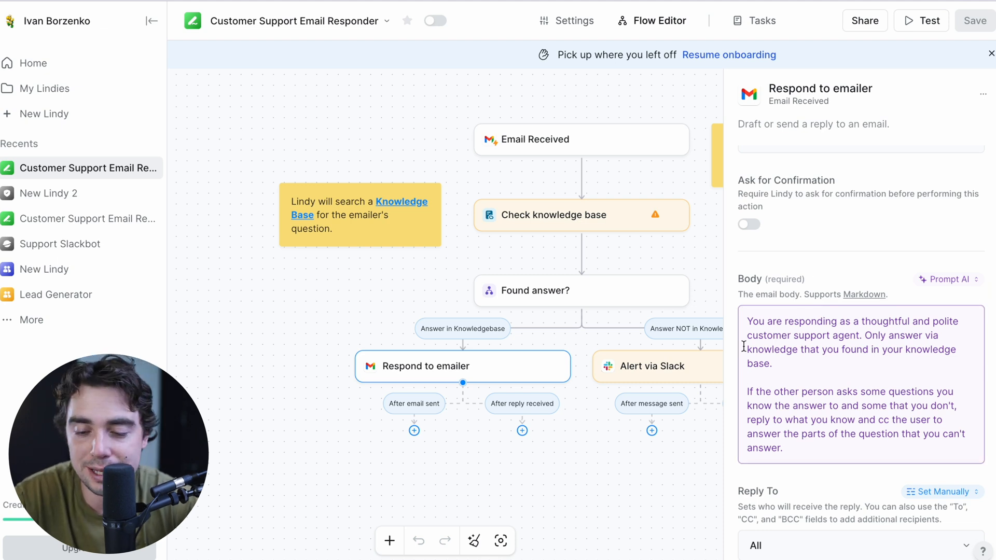
click(841, 316)
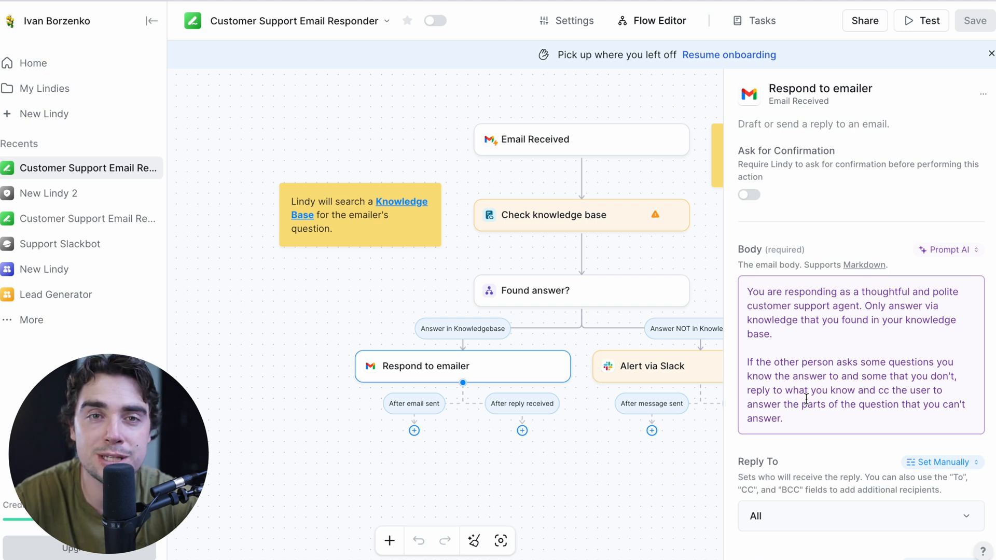
scroll(down, 3)
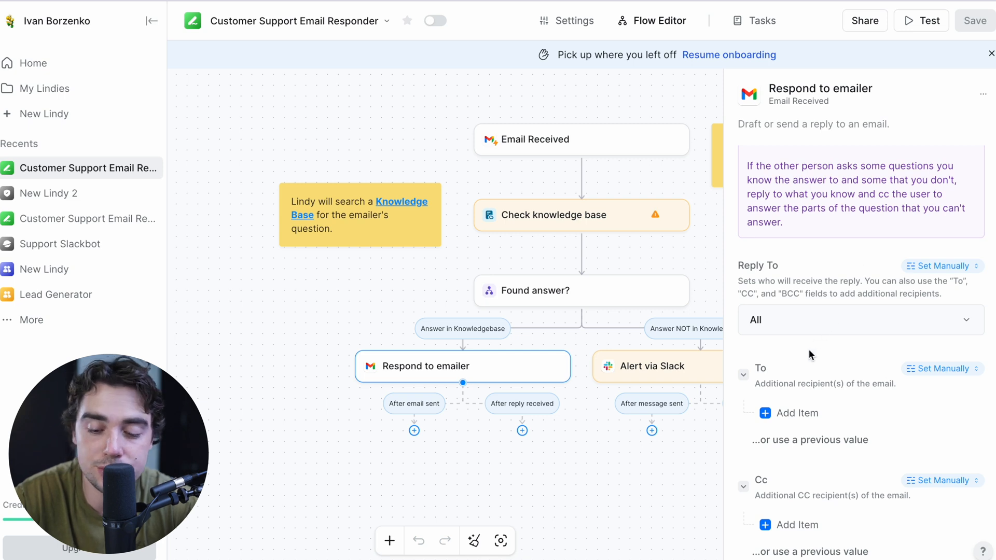
scroll(down, 3)
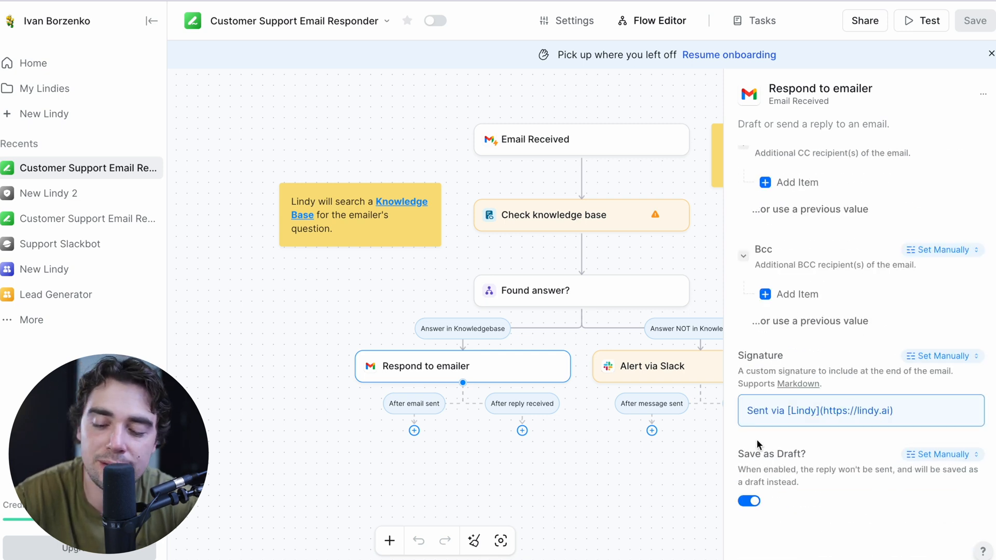
mouse_move(761, 504)
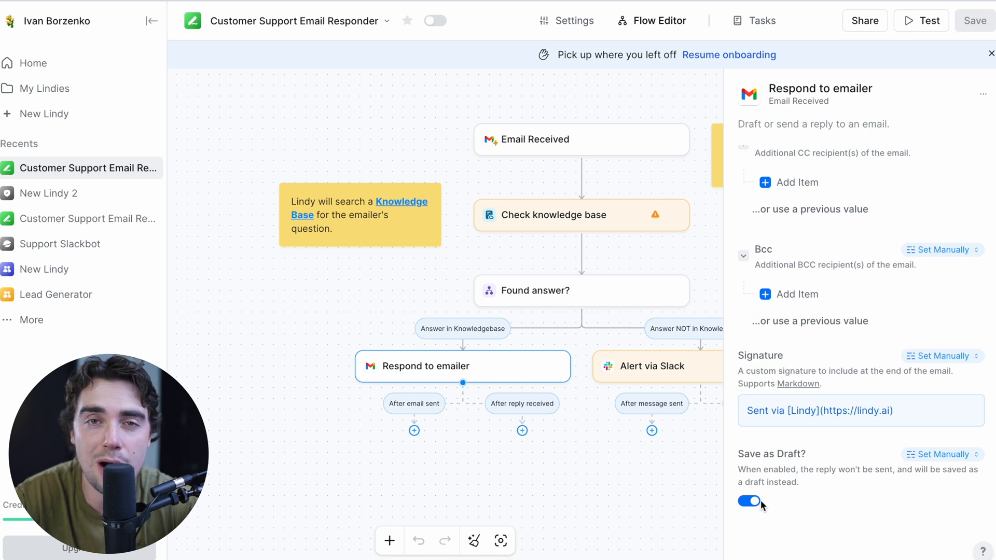
mouse_move(601, 463)
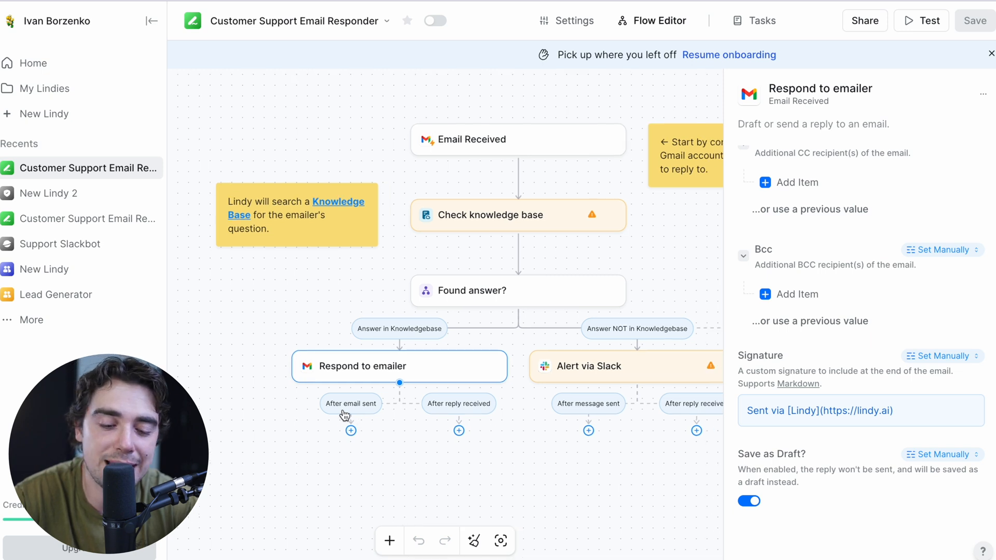
mouse_move(443, 406)
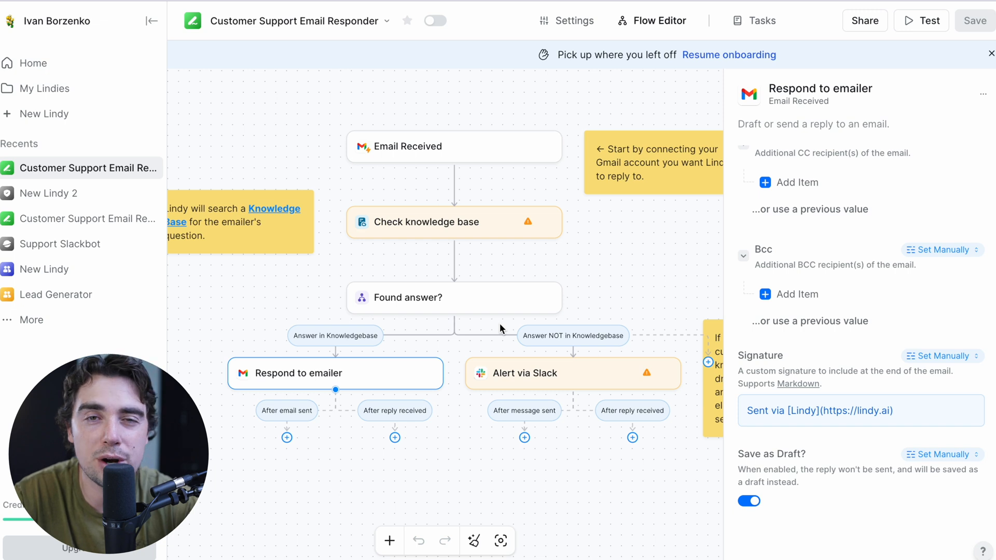
mouse_move(496, 348)
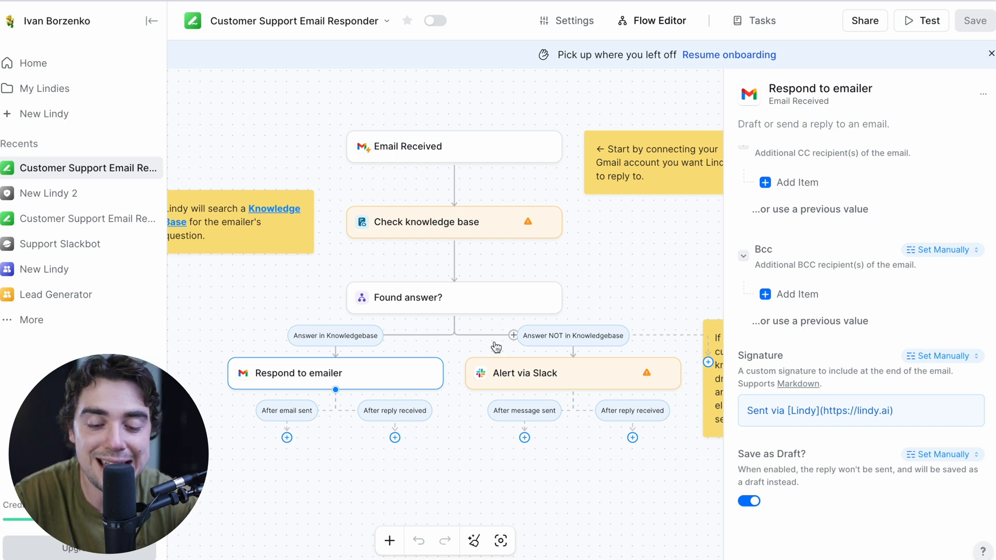
mouse_move(568, 364)
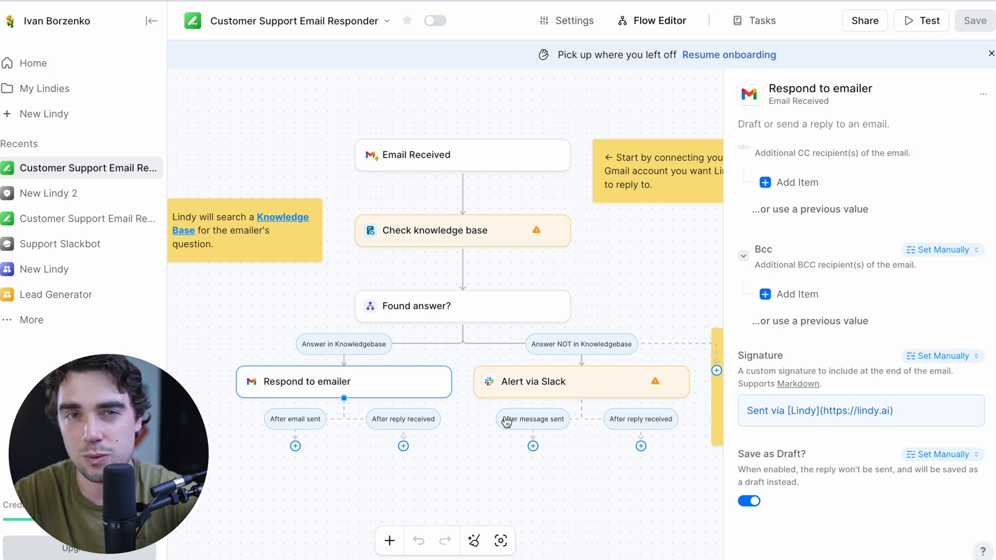
mouse_move(424, 265)
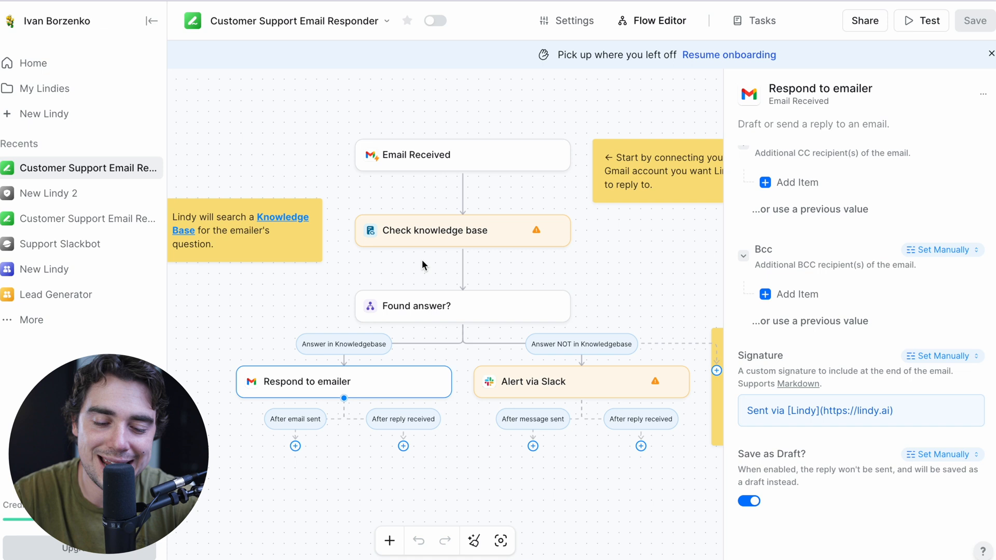
mouse_move(463, 268)
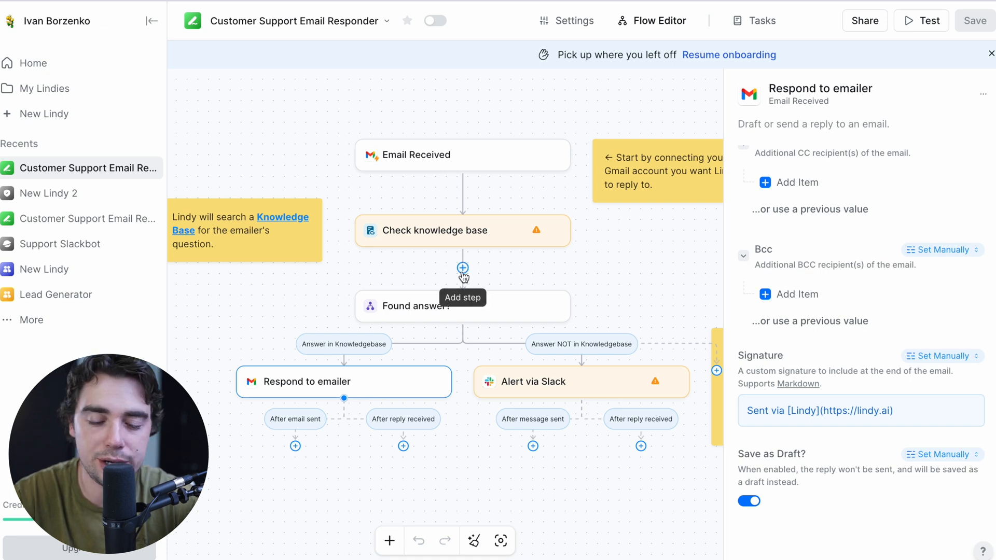
- Start a Perform an action step after Check knowledge base, view the Add Action catalogue, and close it
click(463, 267)
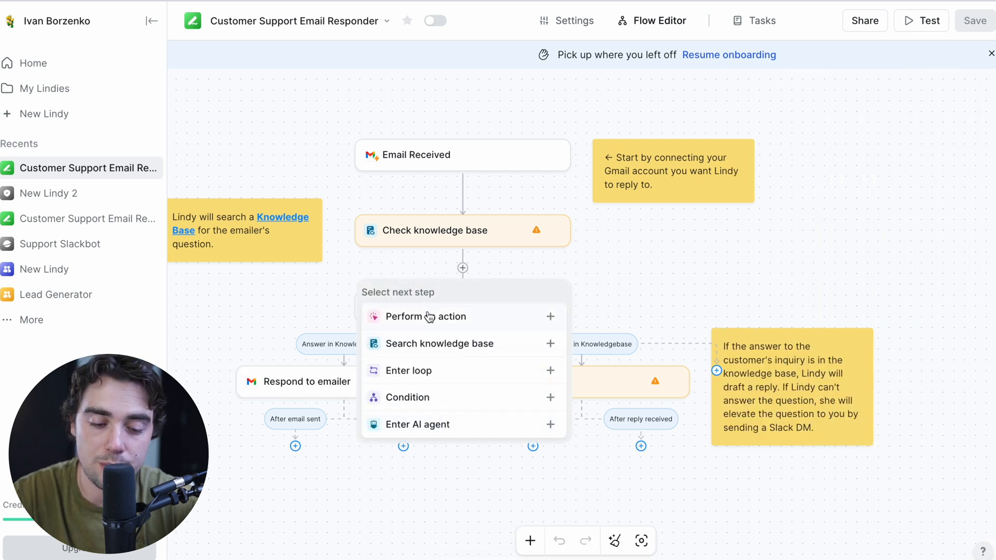
click(428, 317)
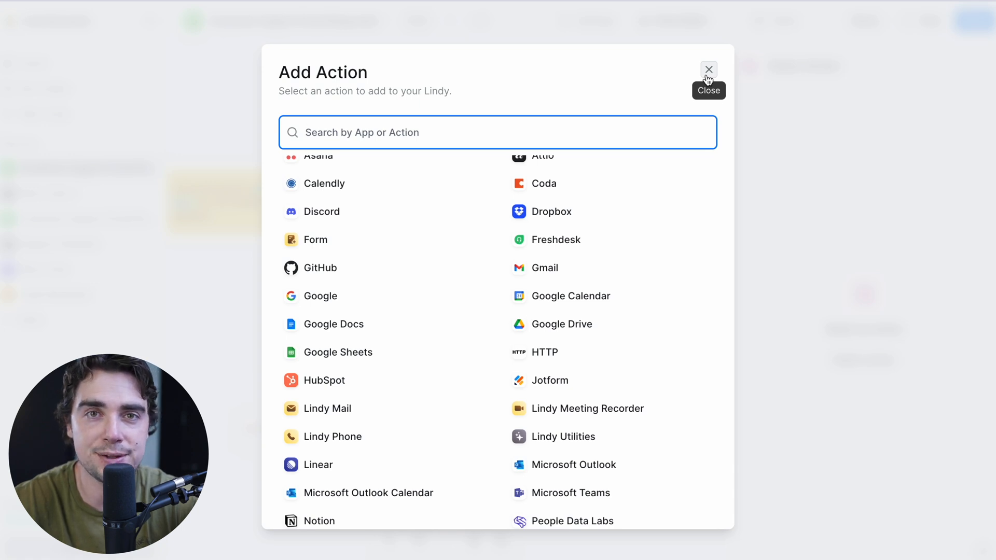
click(708, 69)
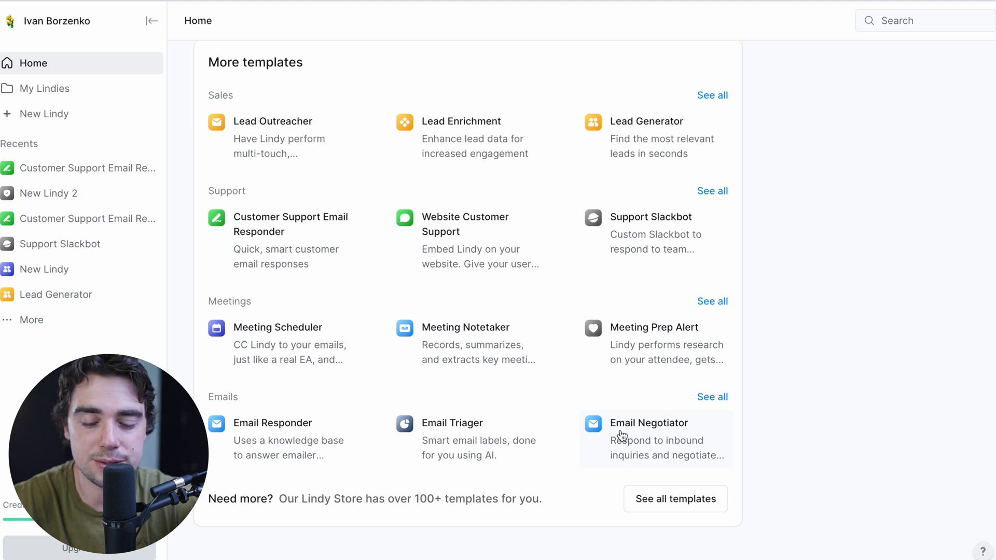
- Browse the All Lindies catalogue of official templates looking for Lead Outreacher
click(676, 499)
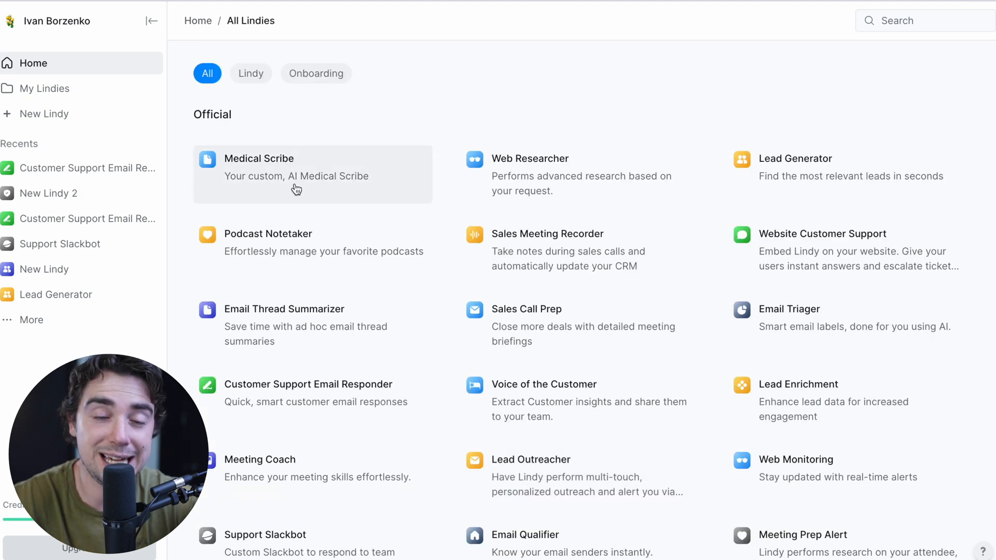
mouse_move(478, 206)
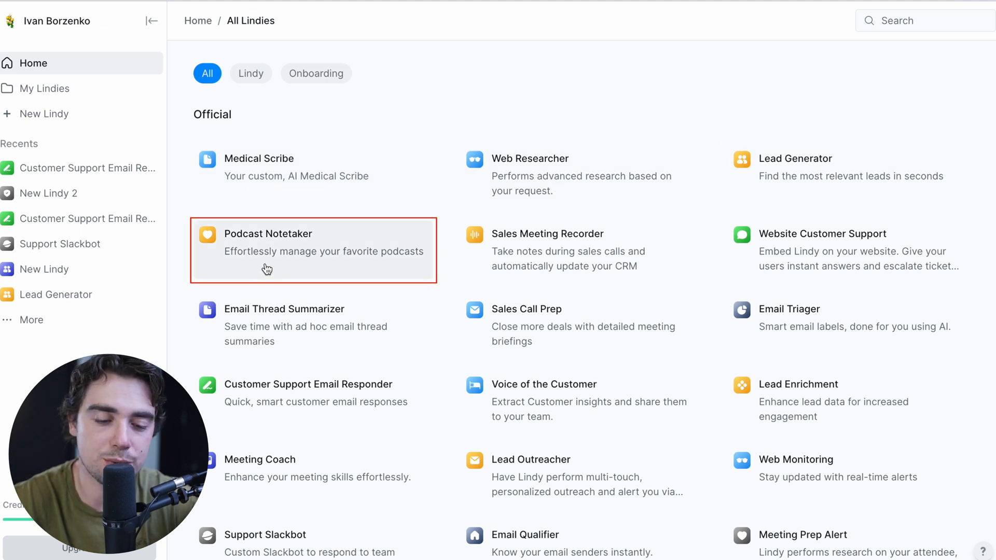
mouse_move(516, 329)
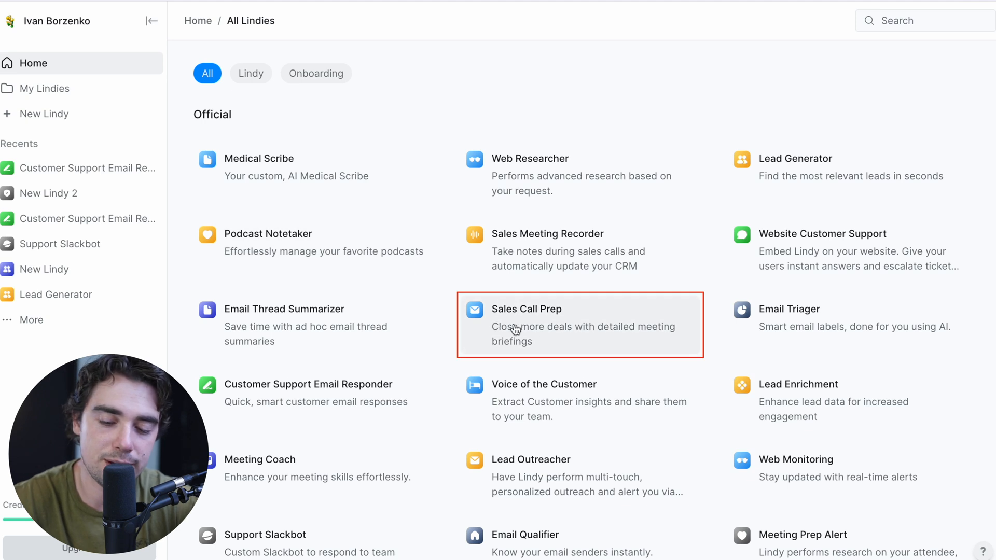
mouse_move(794, 322)
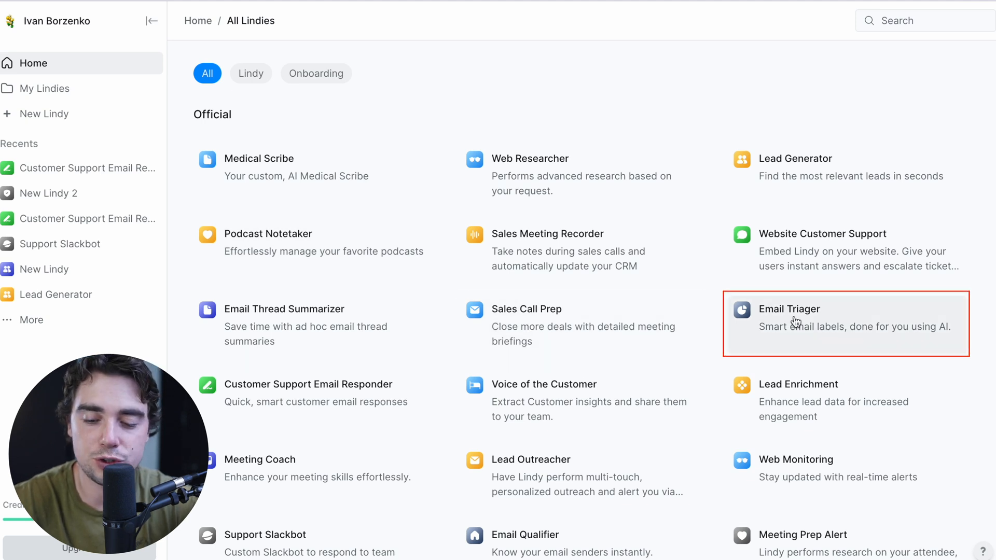
scroll(down, 3)
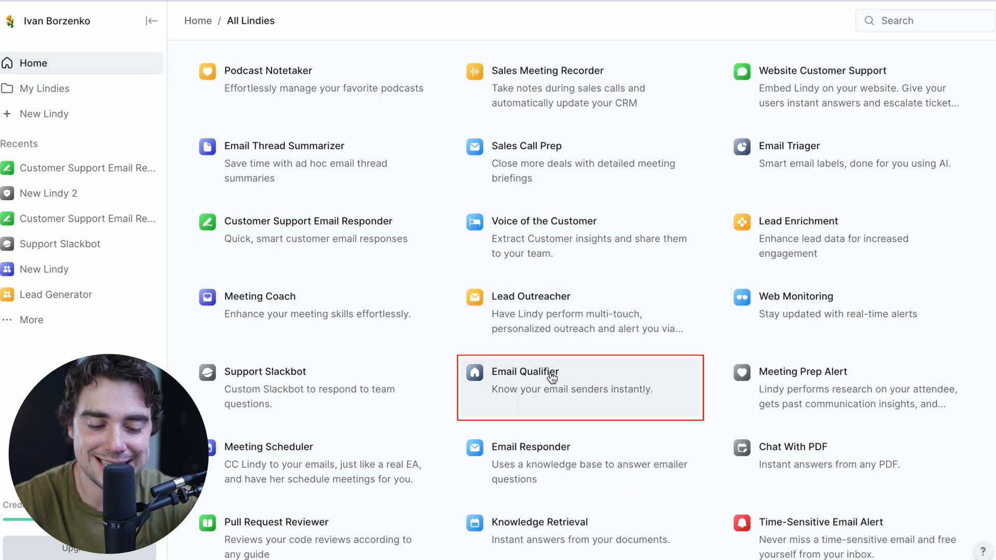
scroll(down, 3)
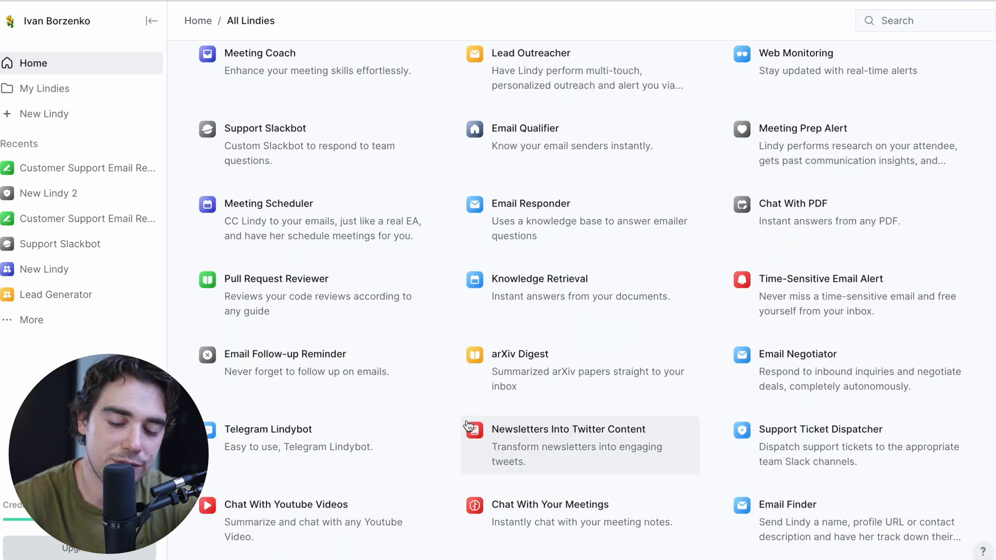
mouse_move(528, 462)
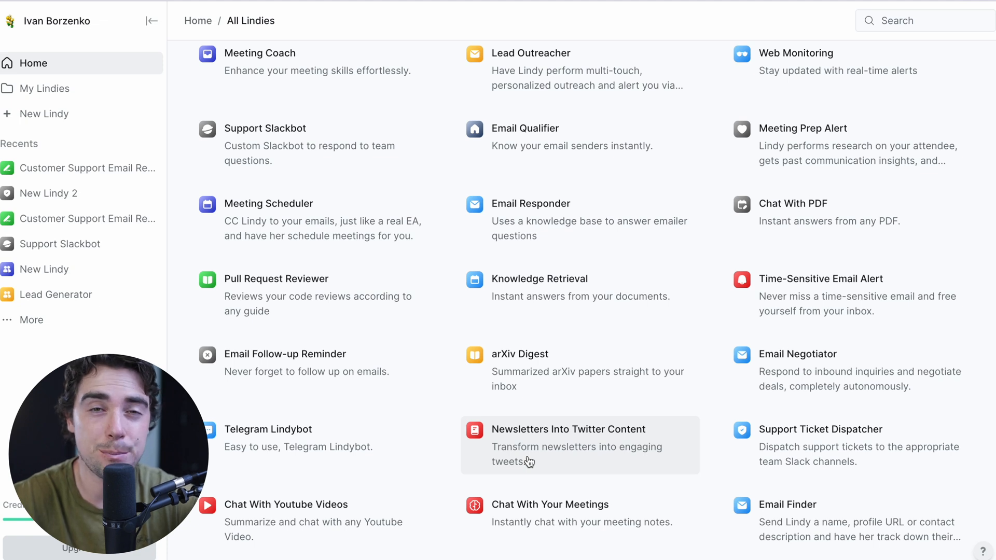
scroll(down, 3)
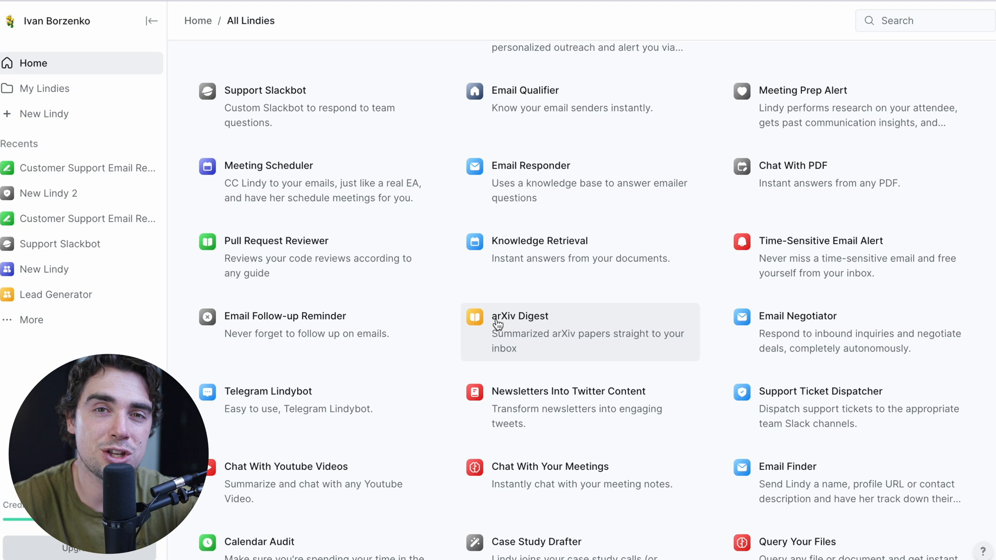
scroll(down, 3)
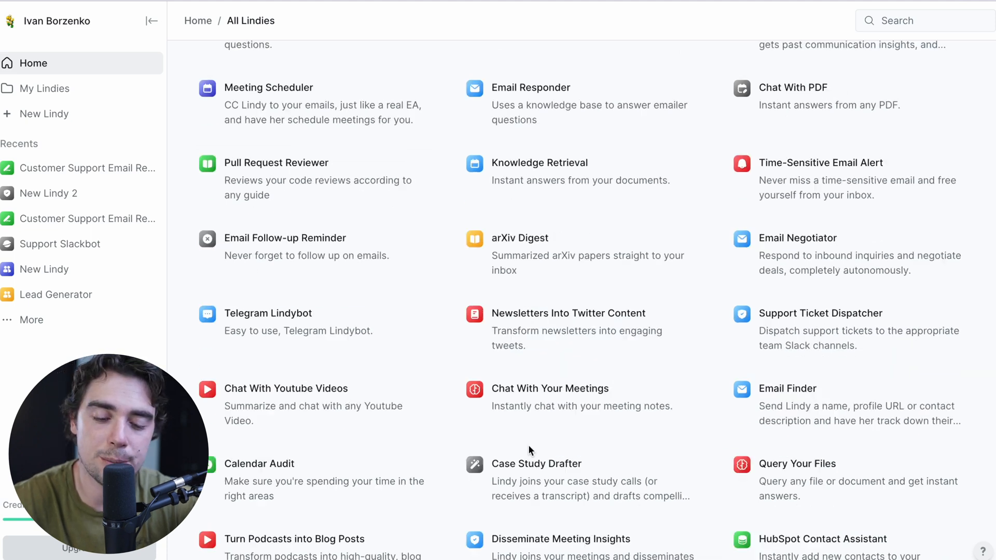
scroll(up, 3)
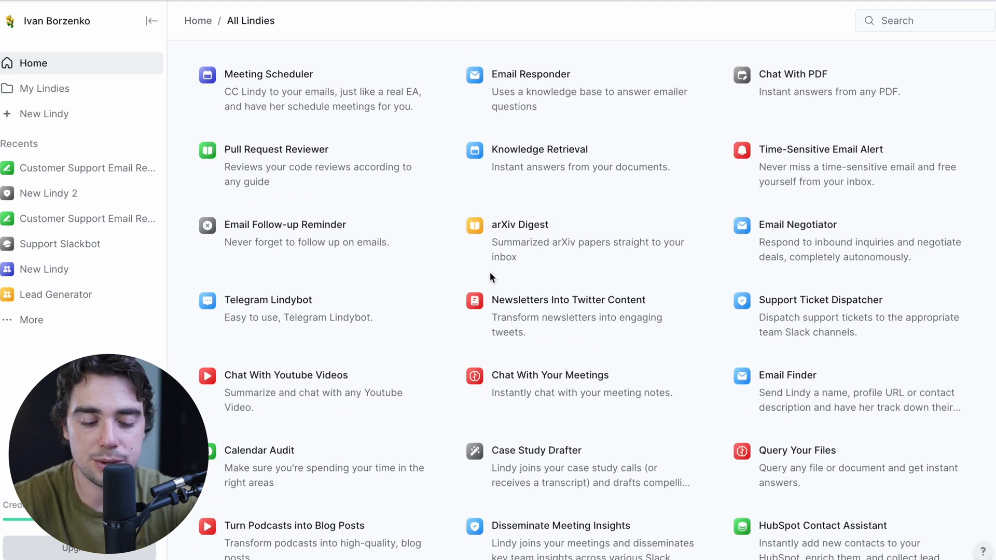
scroll(up, 3)
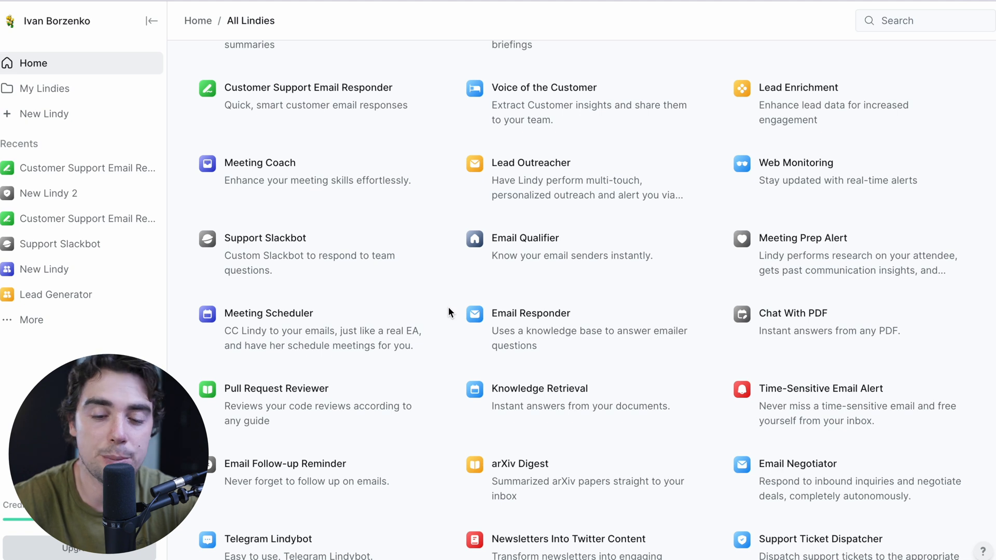
mouse_move(509, 171)
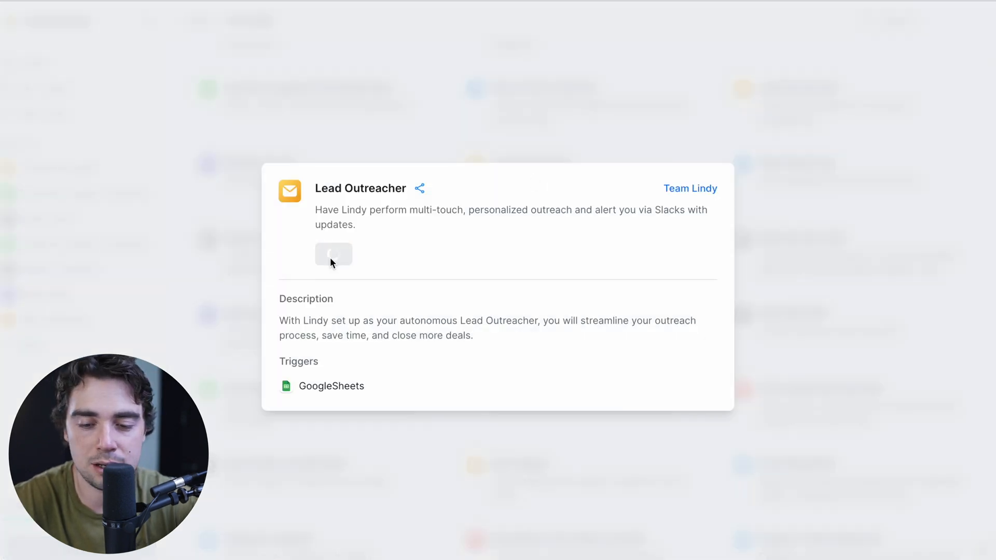
- Add Lead Outreacher as a new Lindy and show its Second outreach email step settings
click(333, 254)
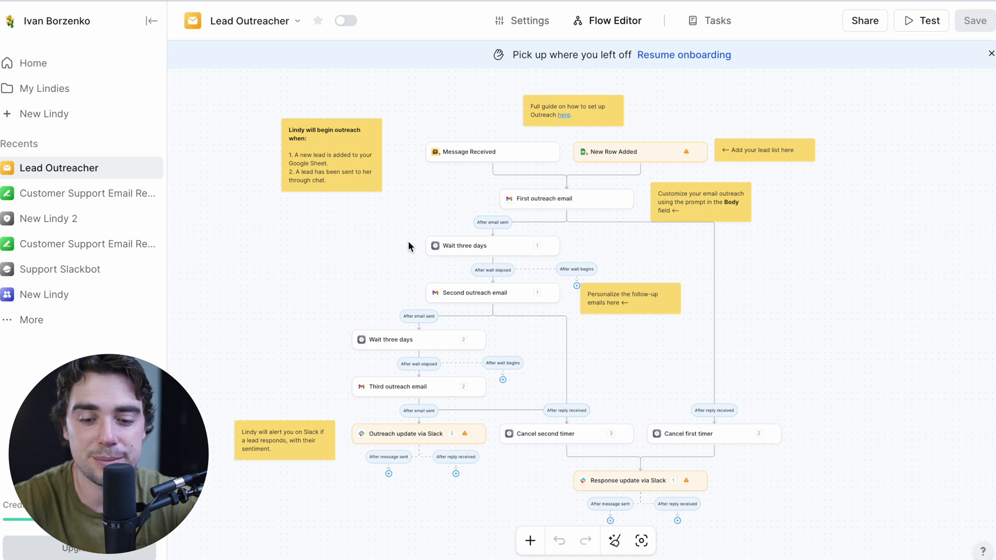
click(491, 246)
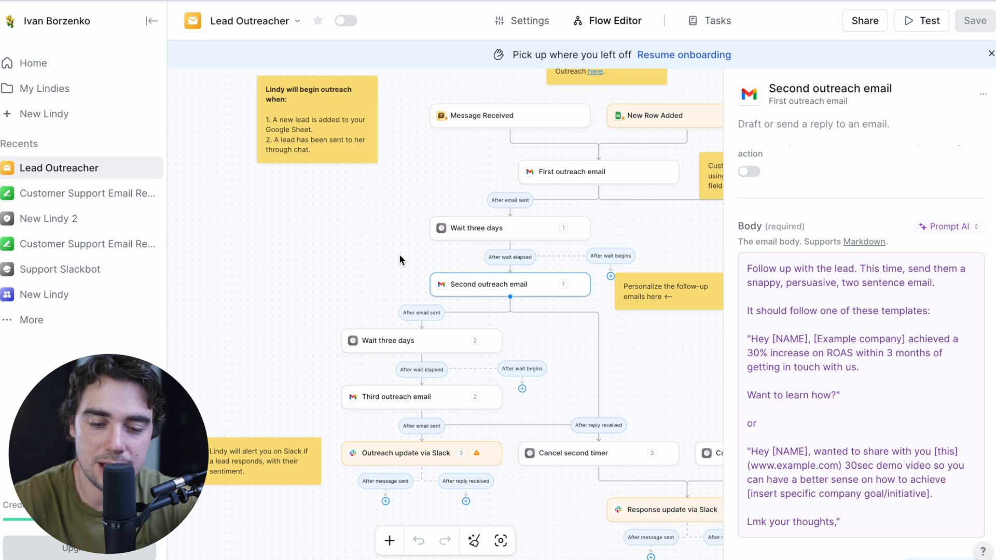
- Check the Prompt AI fill choices for the email Body, then start a Test of the Lead Outreacher flow
click(790, 324)
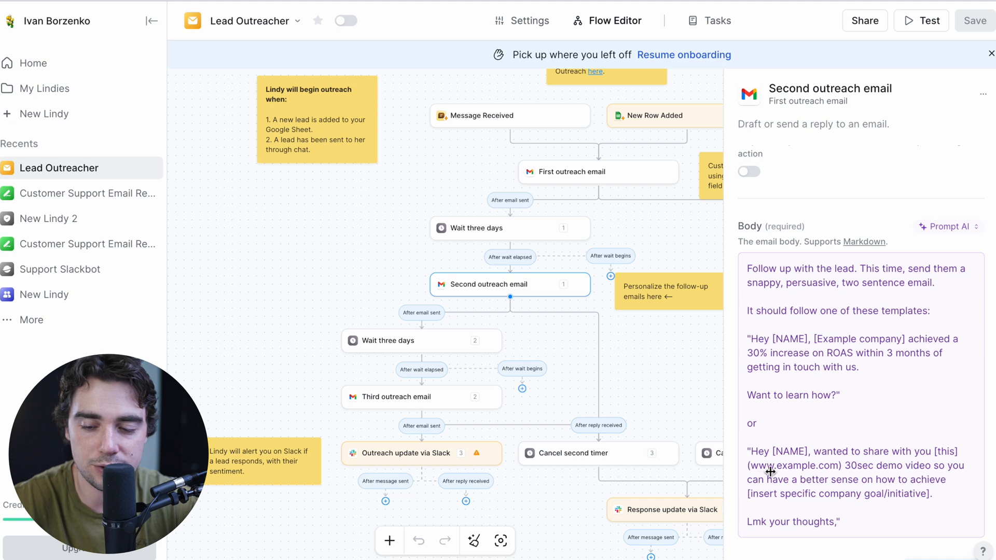
click(947, 227)
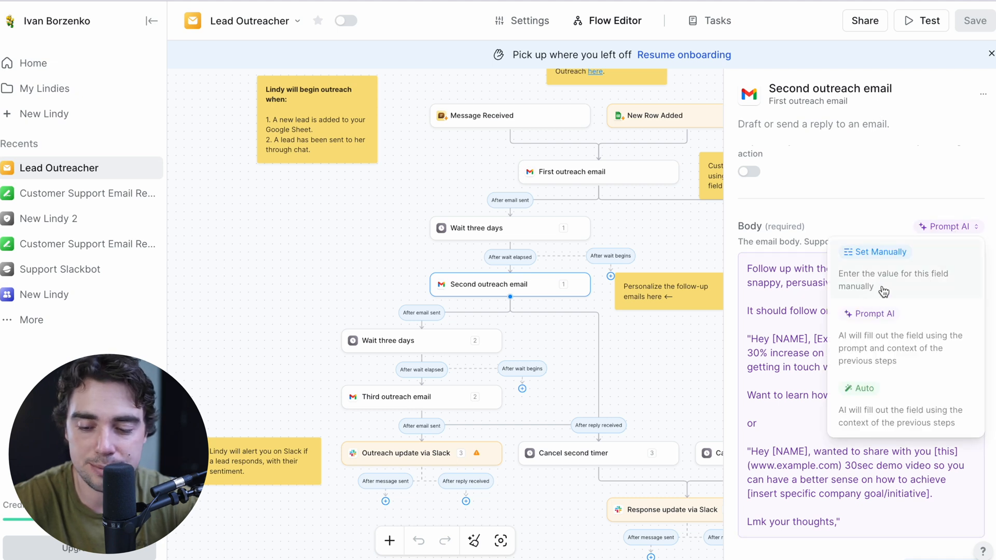
mouse_move(927, 267)
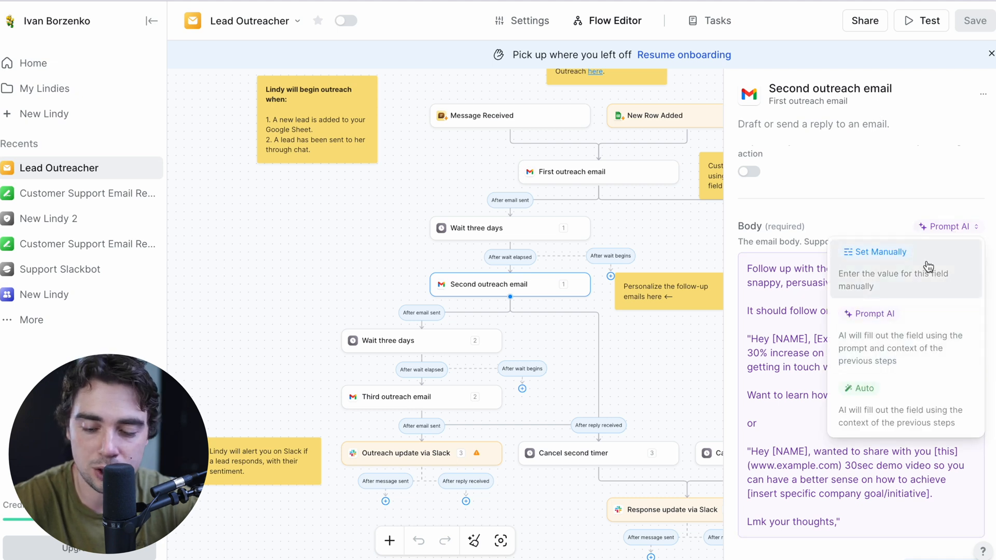
click(658, 227)
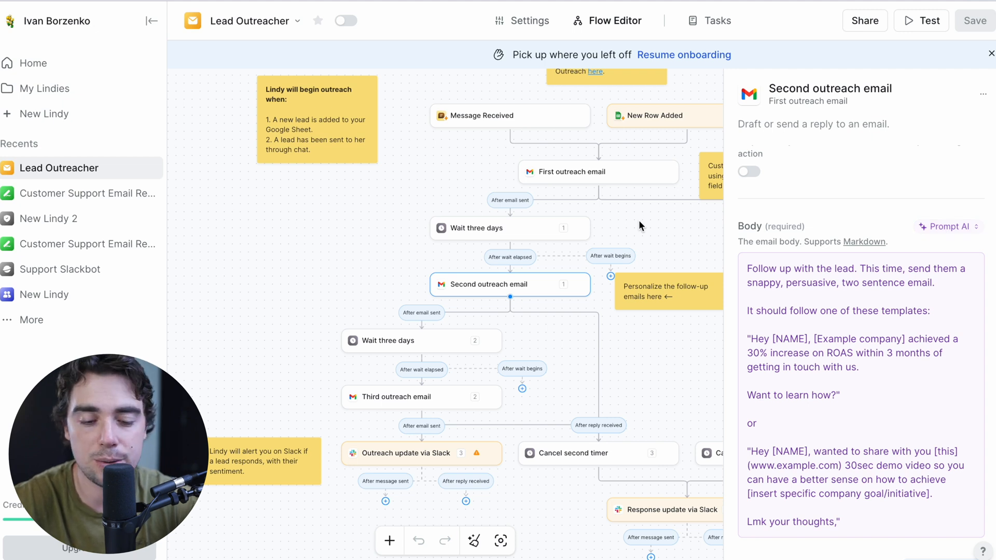
click(920, 21)
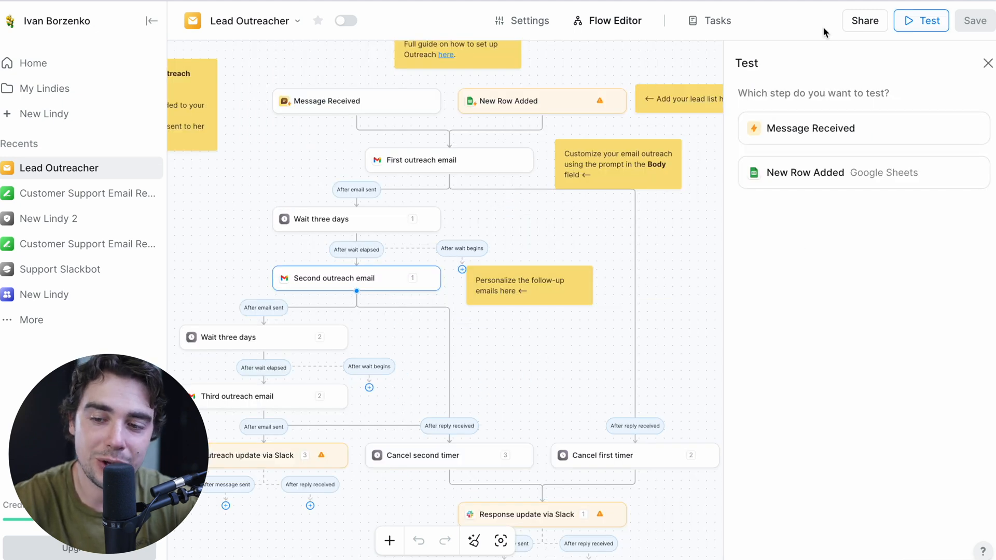
mouse_move(712, 127)
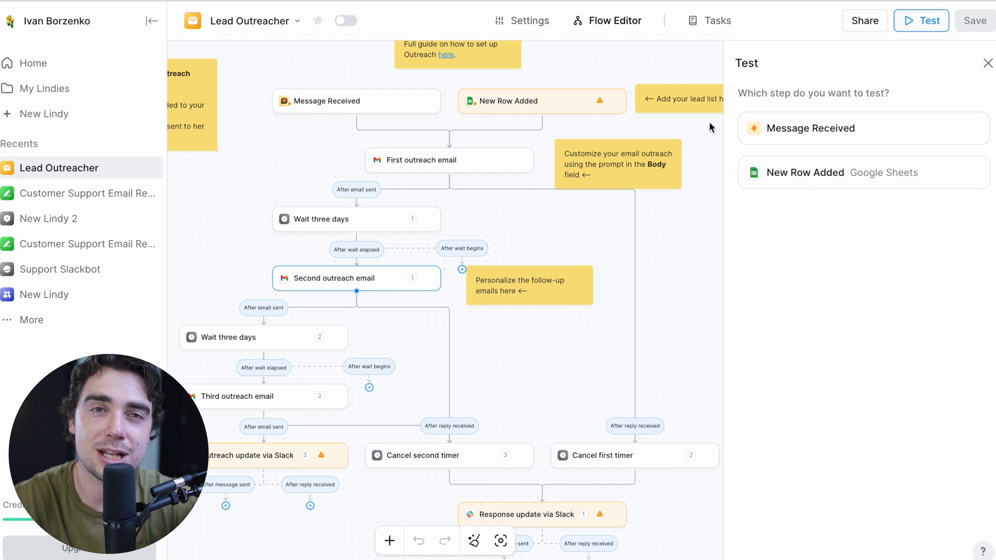
mouse_move(491, 253)
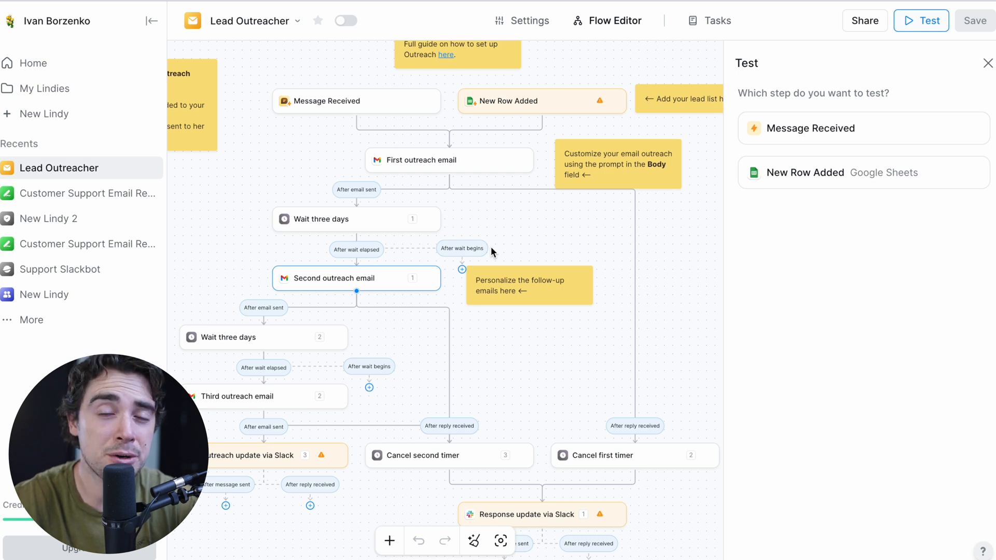
mouse_move(613, 200)
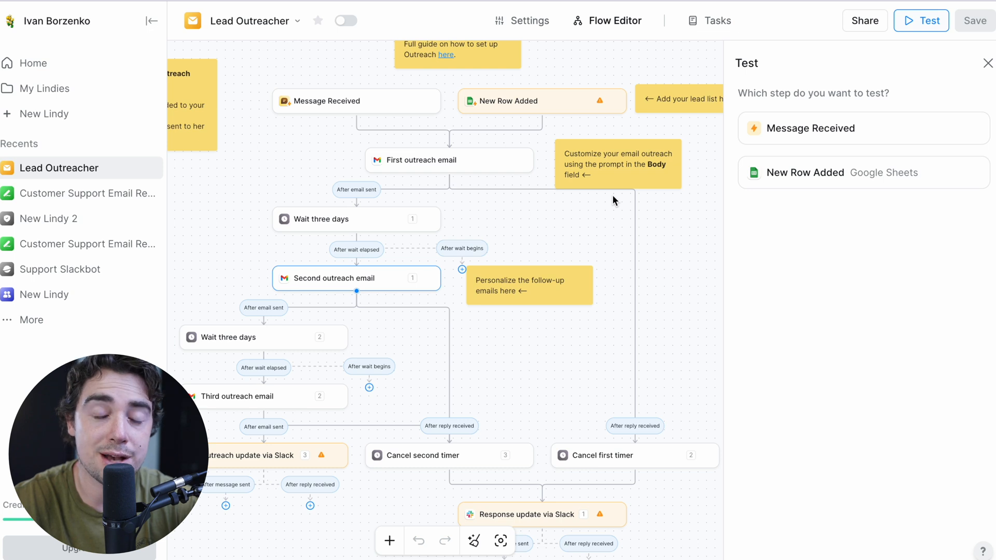
mouse_move(463, 251)
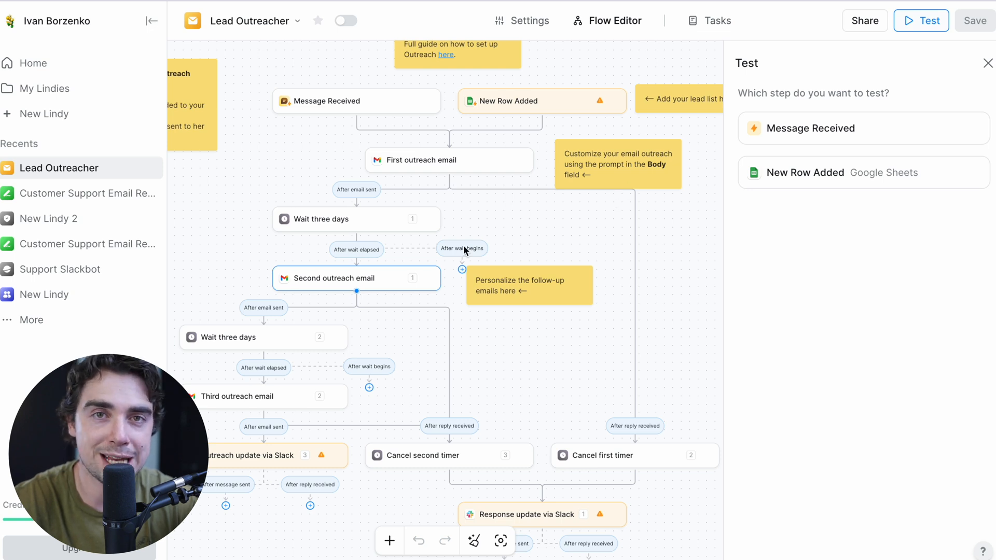
mouse_move(401, 246)
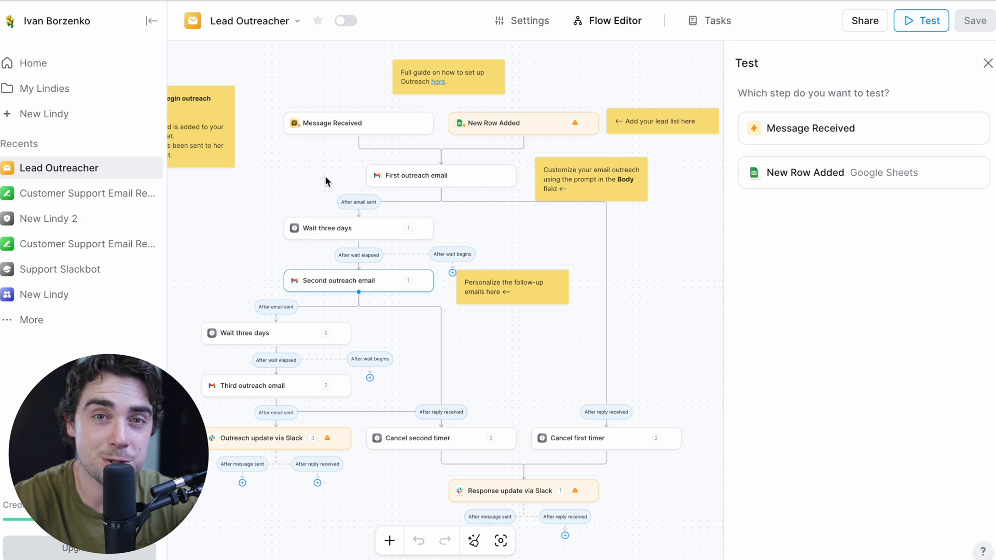
mouse_move(696, 161)
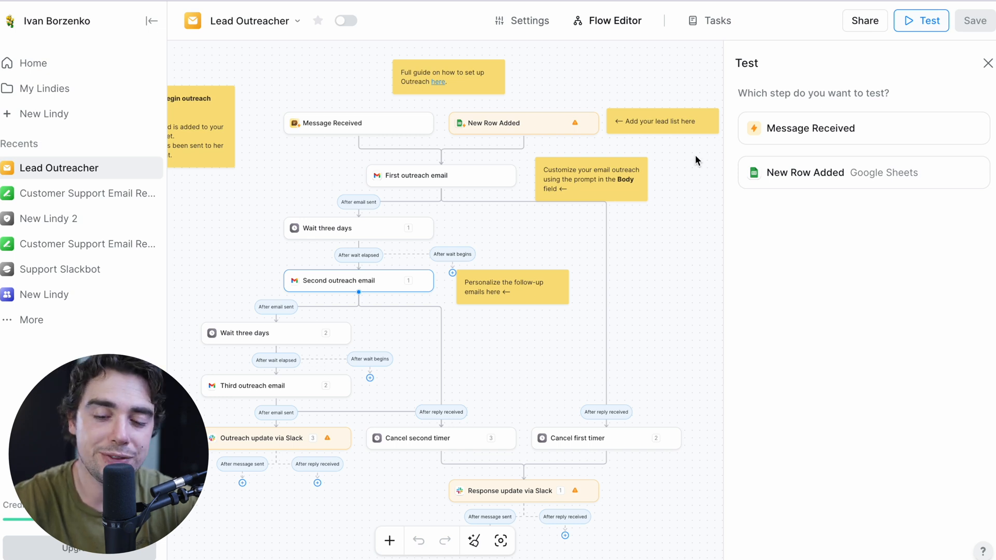
mouse_move(457, 394)
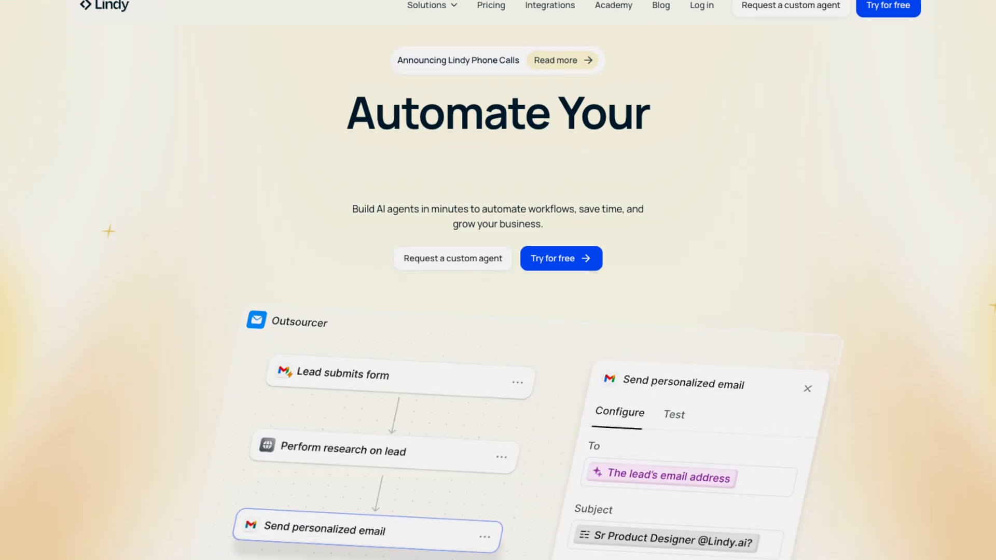
- Scroll the Lindy homepage down to the How it works section
scroll(down, 3)
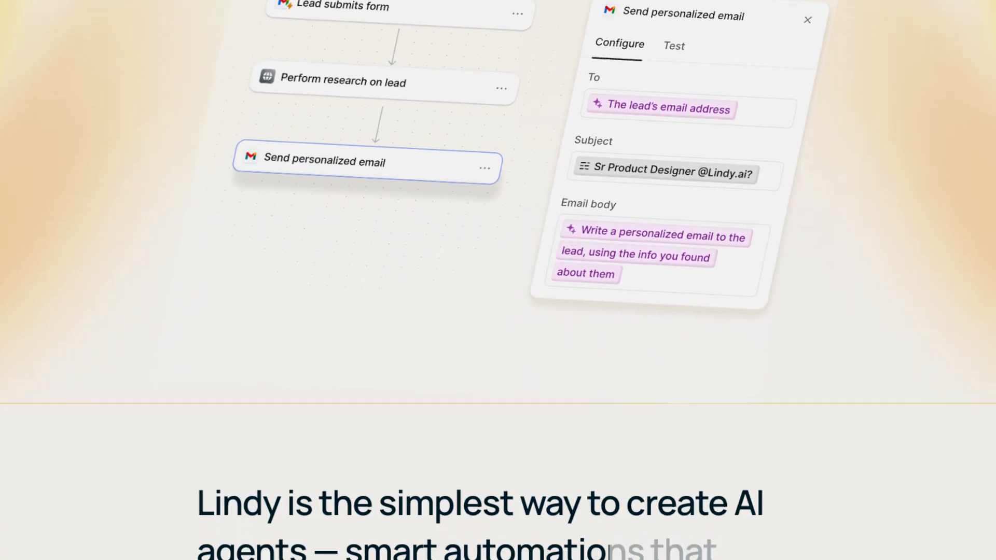
scroll(down, 3)
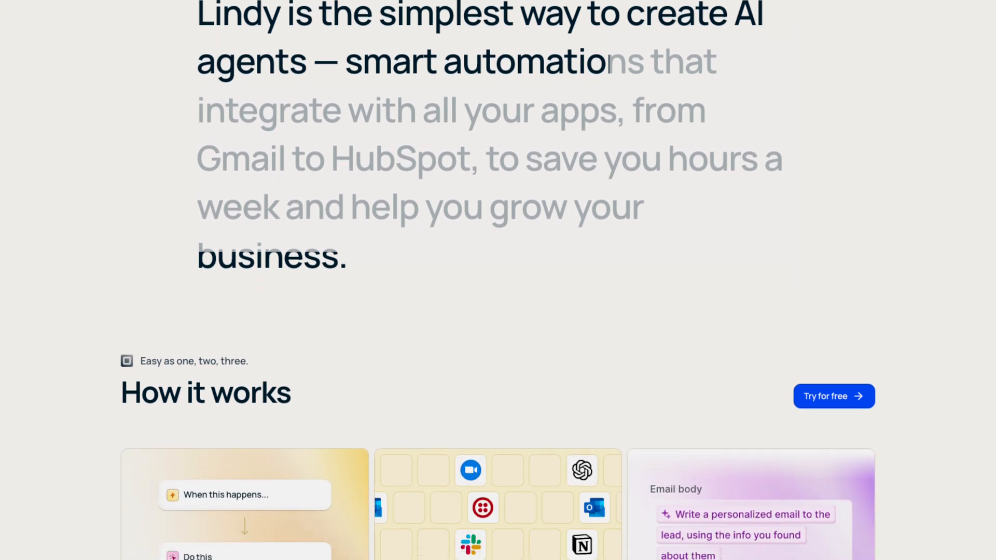
scroll(down, 3)
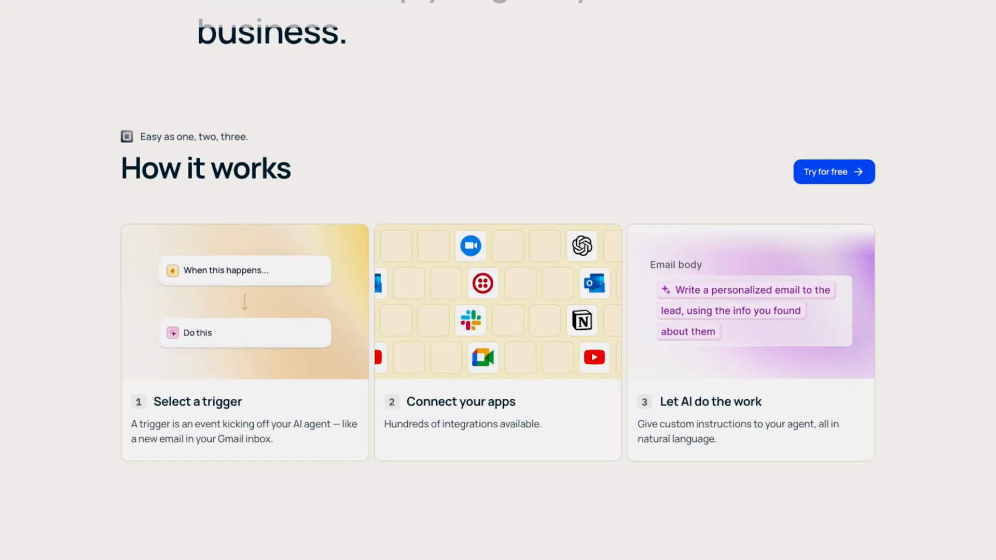